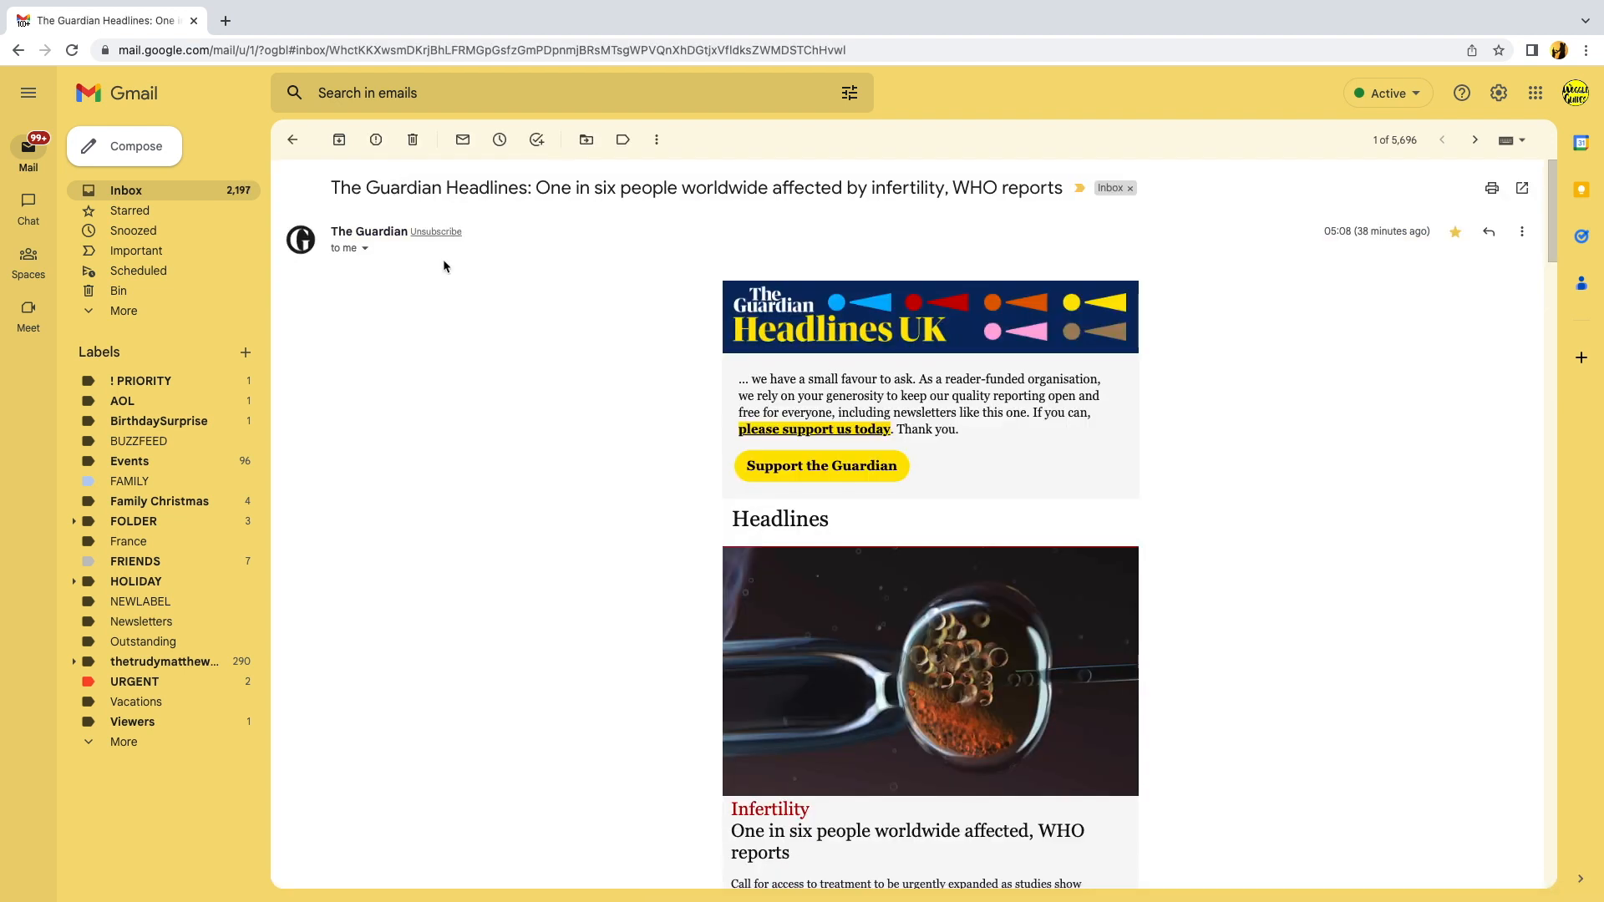
Scroll the Guardian Headlines email, then bring up Chrome's three-dot browser menu
{"action": "scroll", "scroll_direction": "down", "scroll_amount": 3}
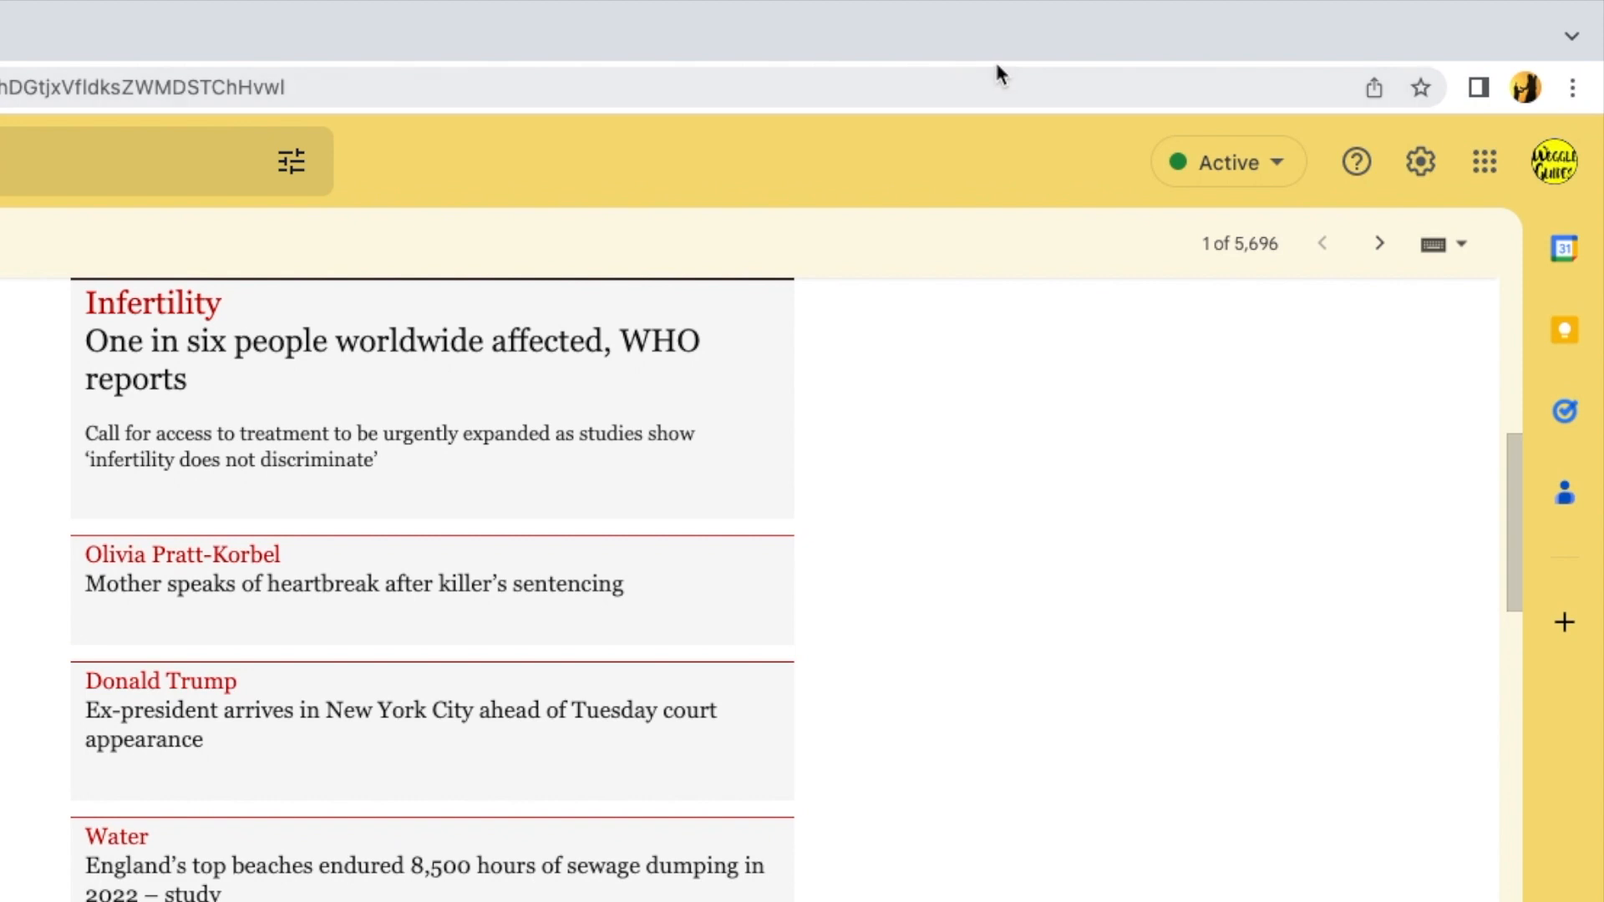
{"action": "mouse_move", "coordinate": [1543, 67]}
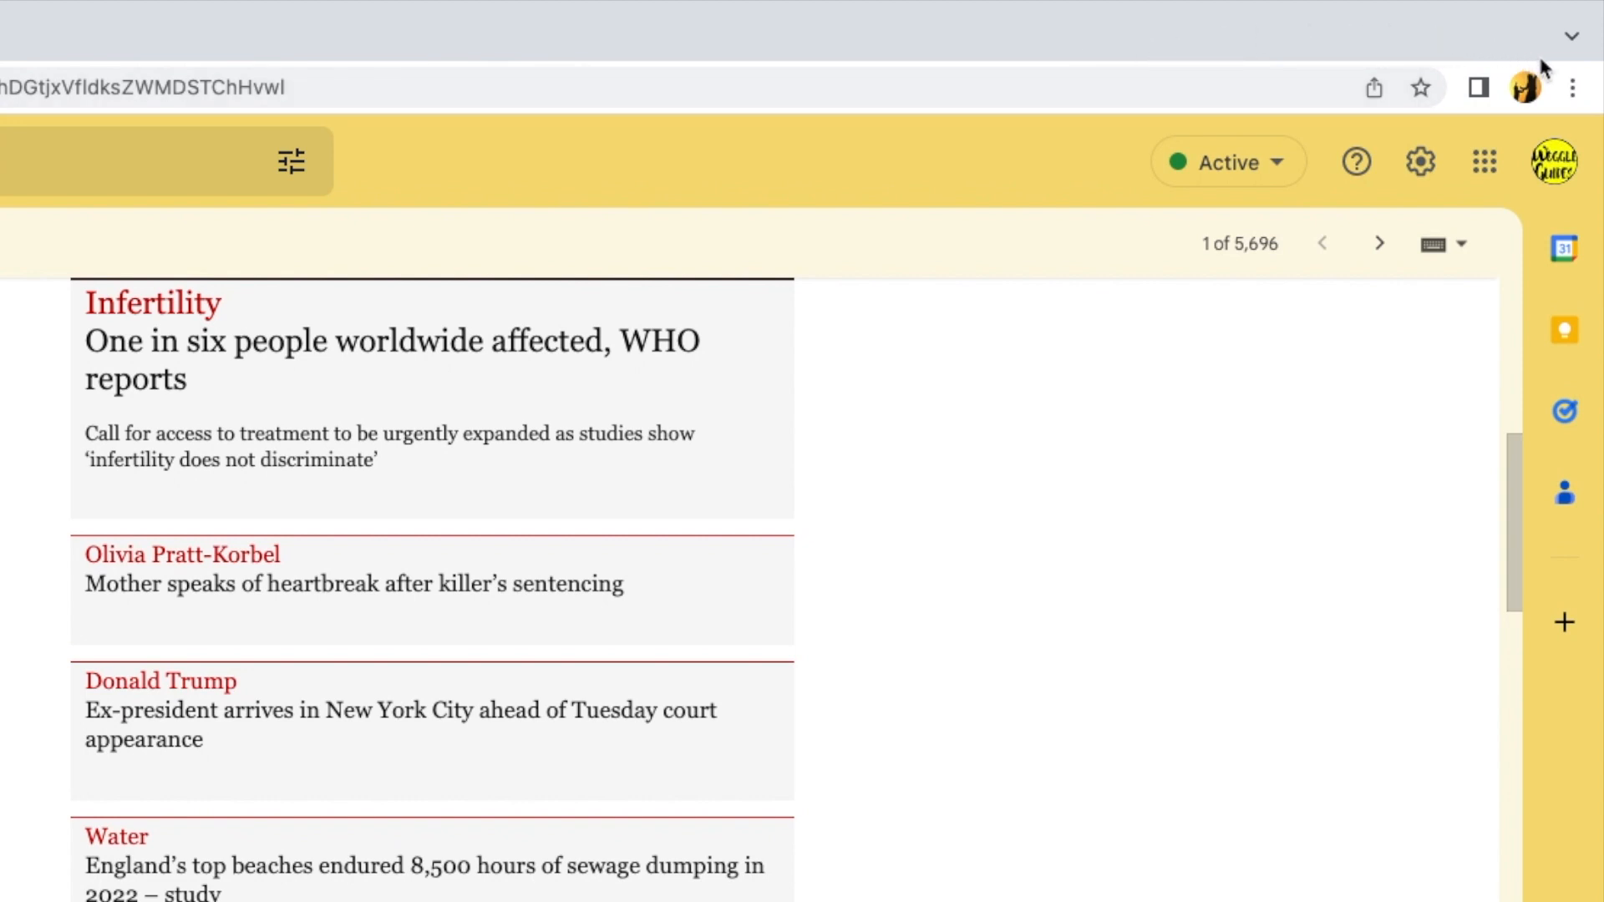
{"action": "mouse_move", "coordinate": [1574, 87]}
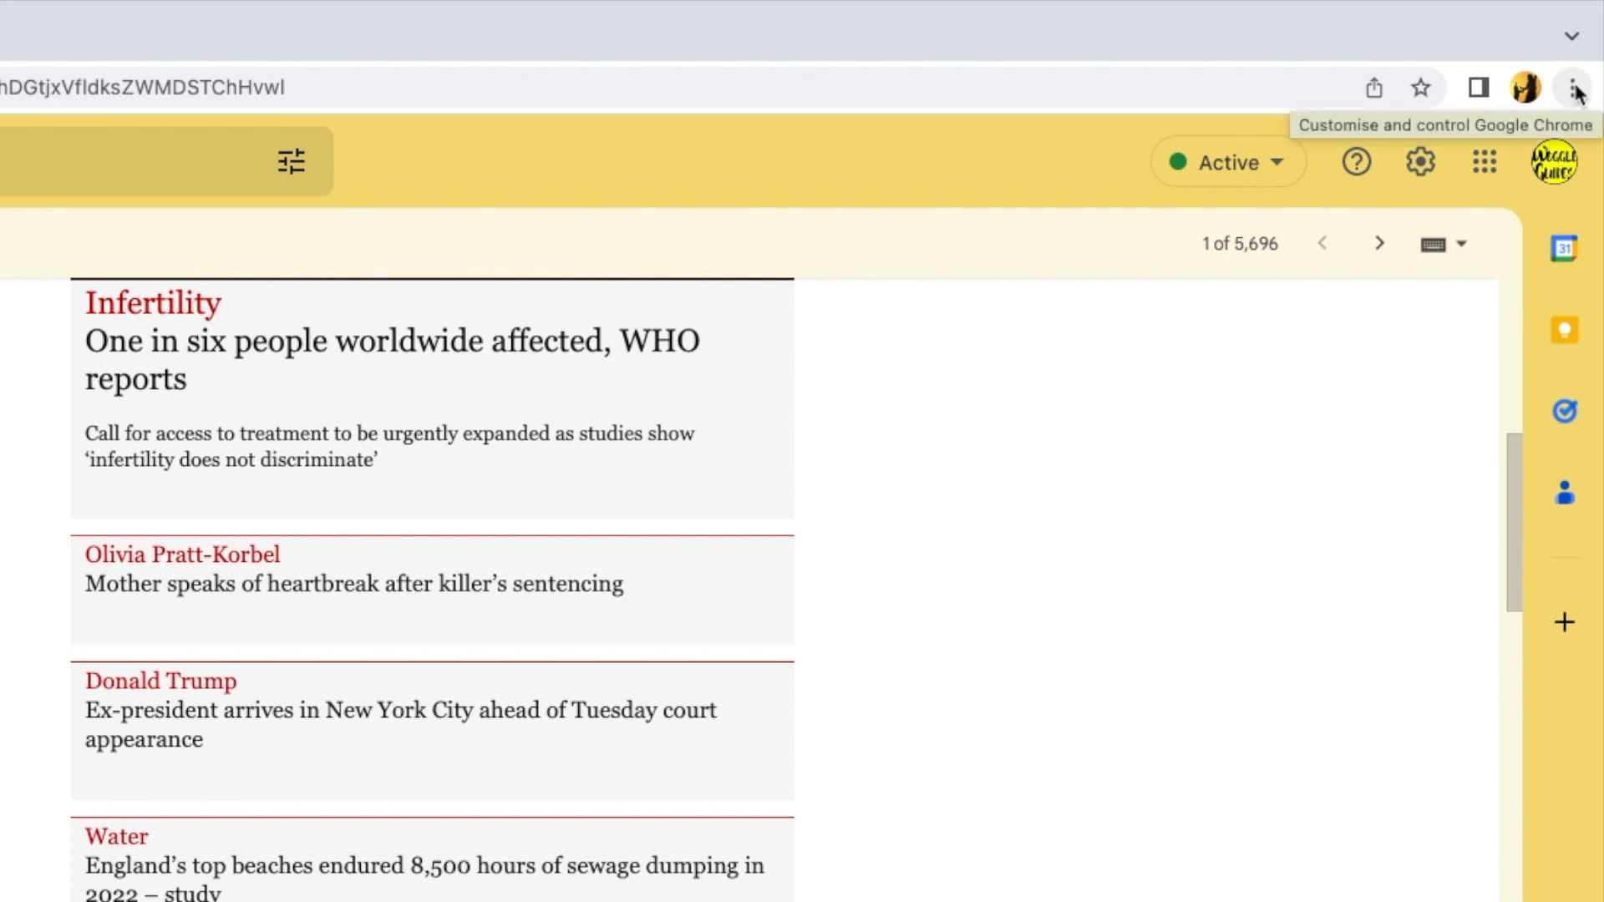
{"action": "left_click", "coordinate": [1573, 87]}
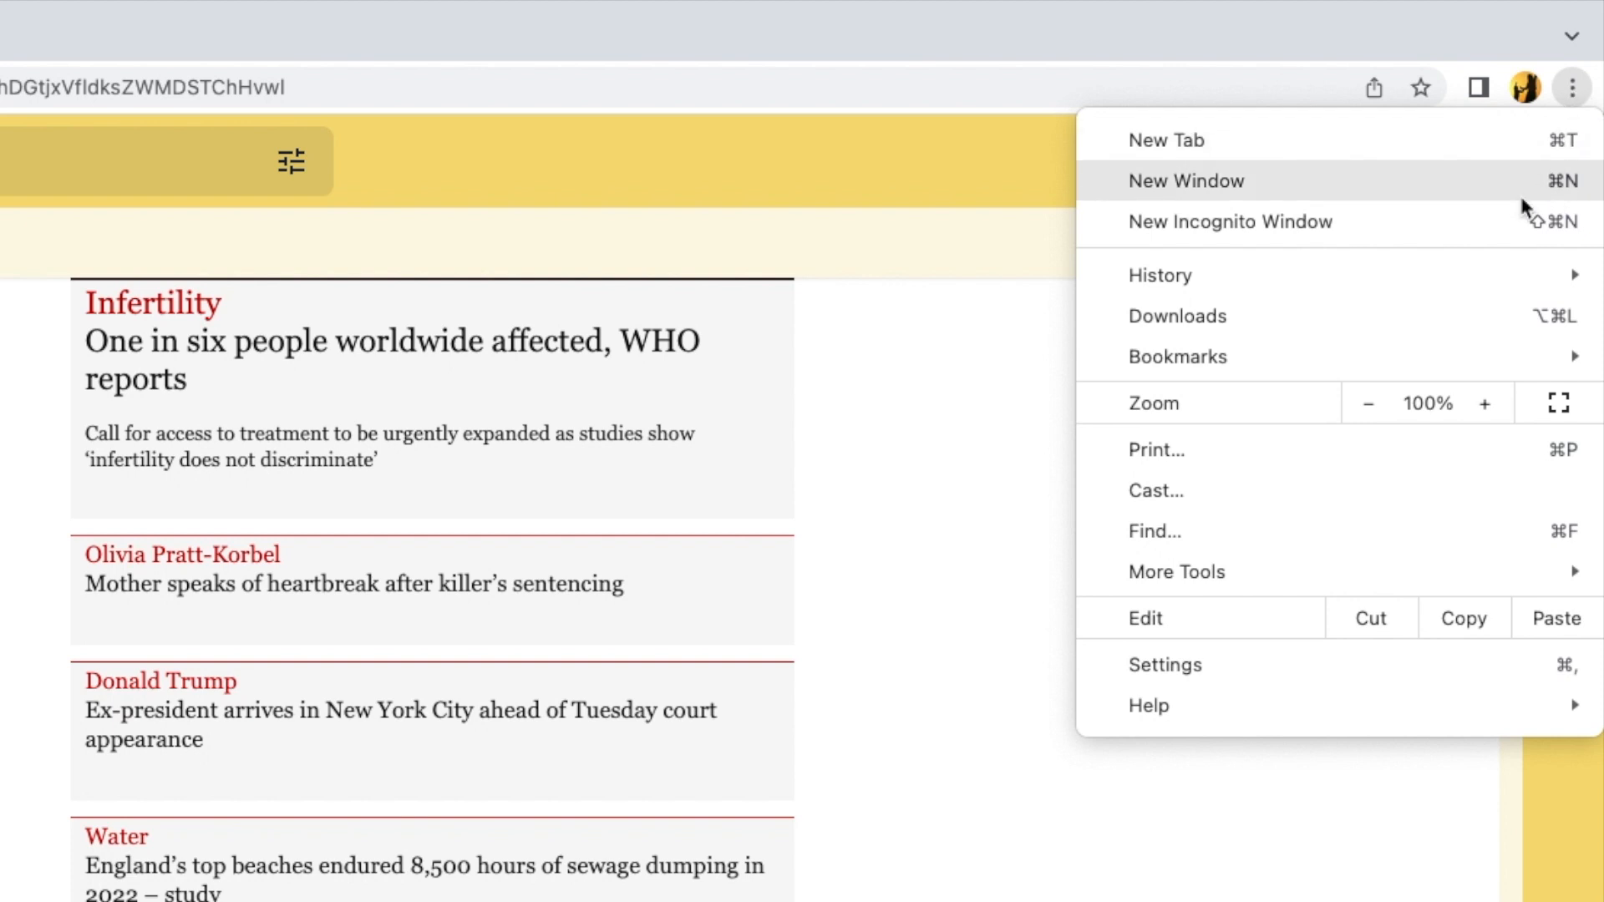
{"action": "mouse_move", "coordinate": [1477, 650]}
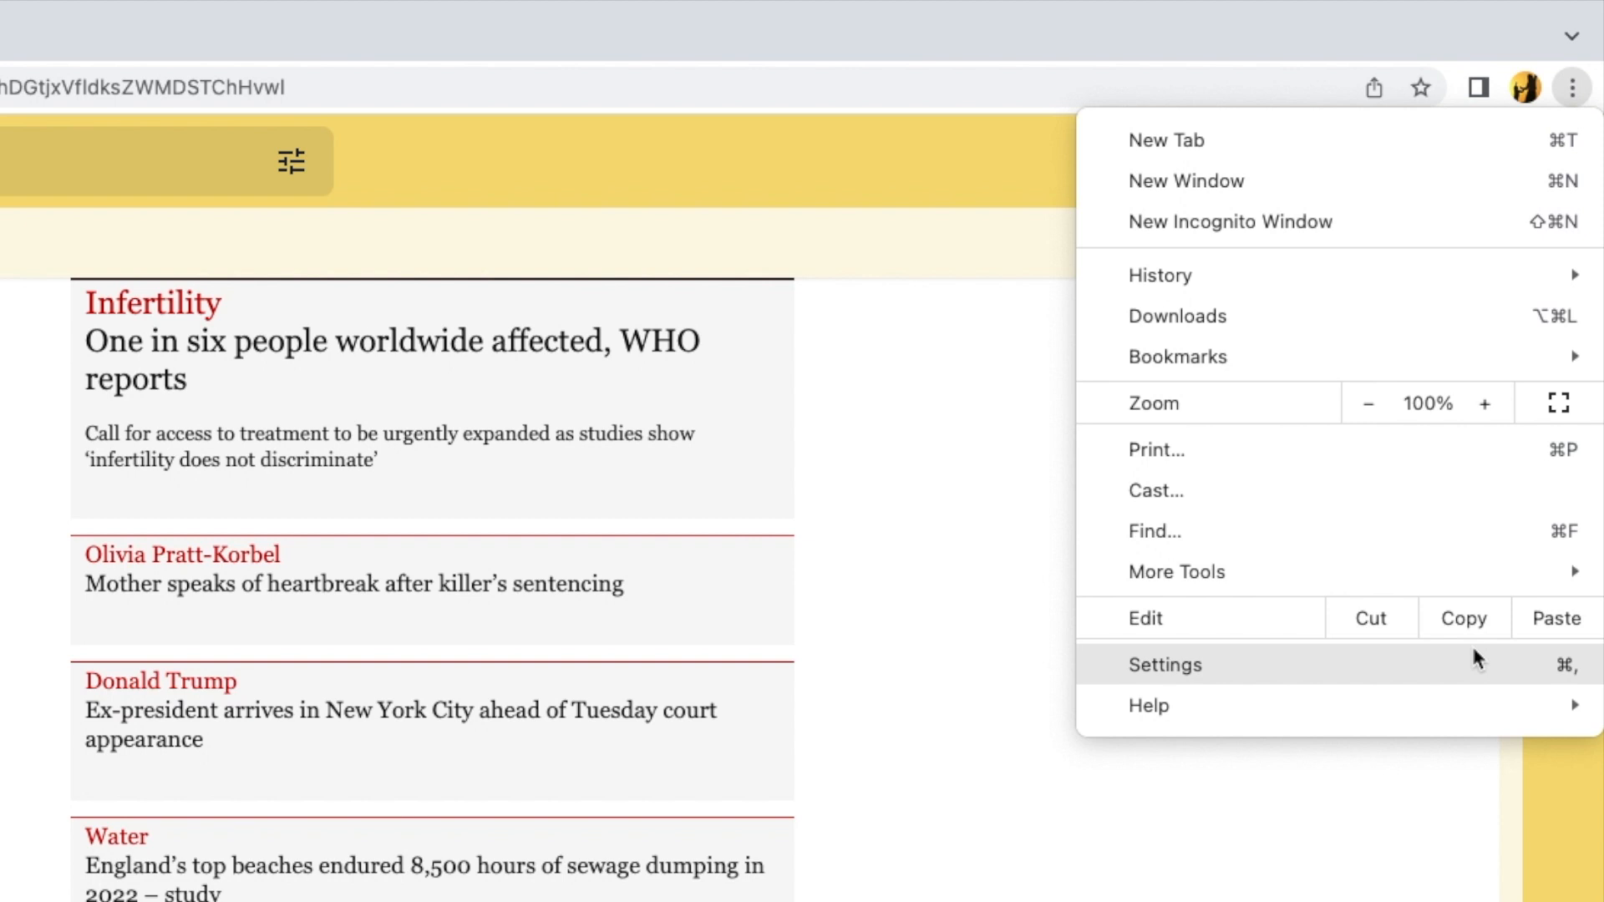
Choose Settings from the Chrome menu so it appears in a new tab
{"action": "left_click", "coordinate": [1163, 665]}
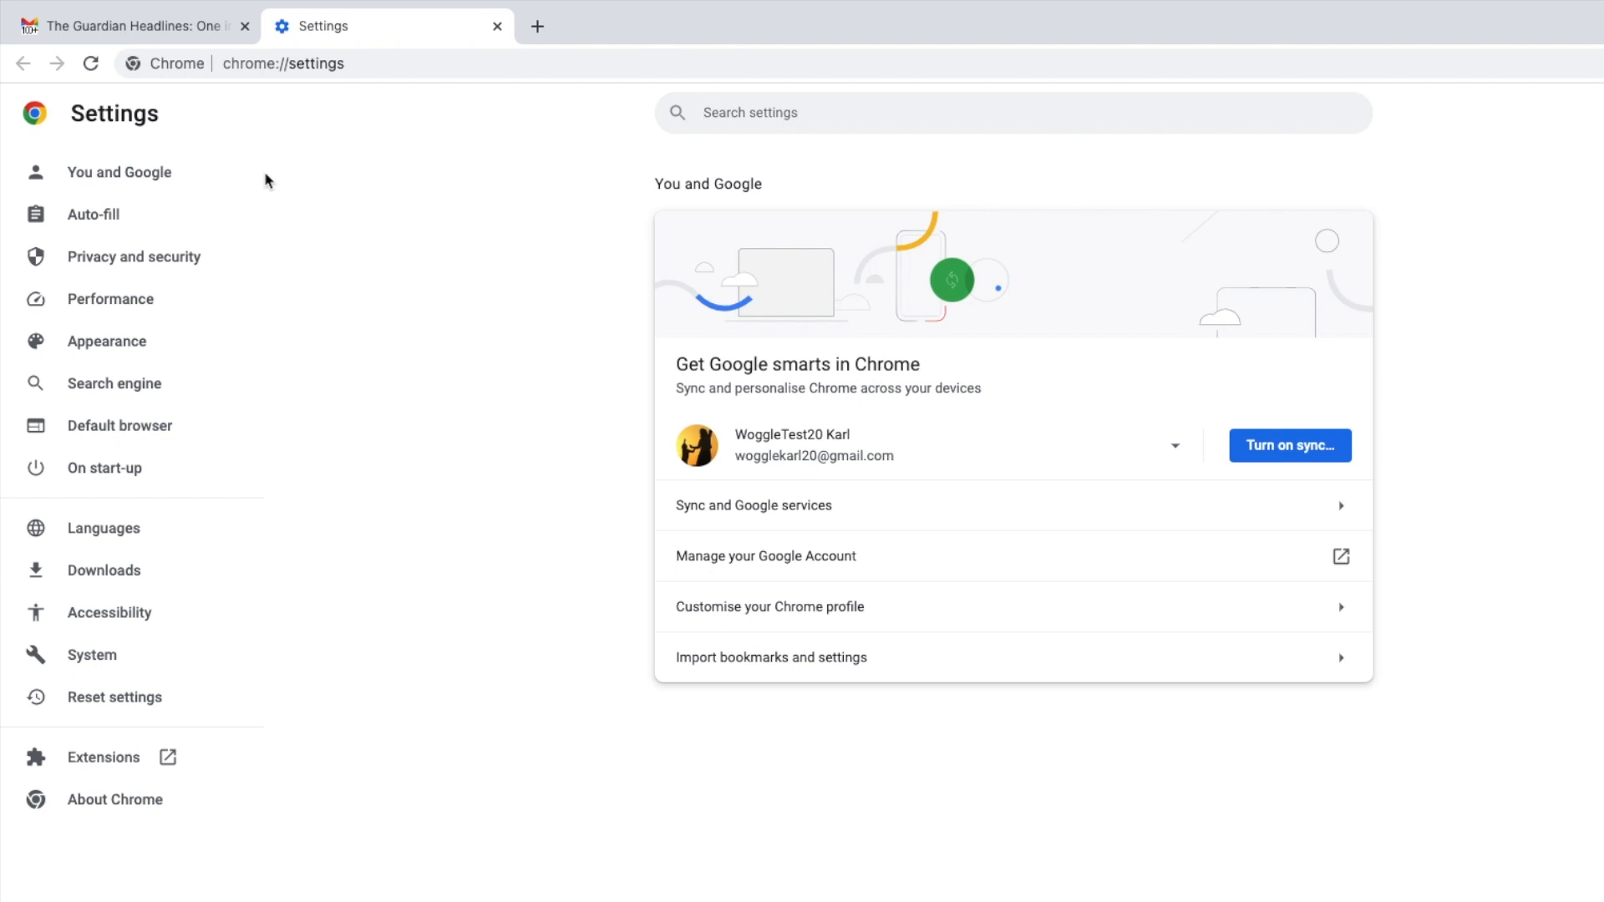
{"action": "mouse_move", "coordinate": [241, 338]}
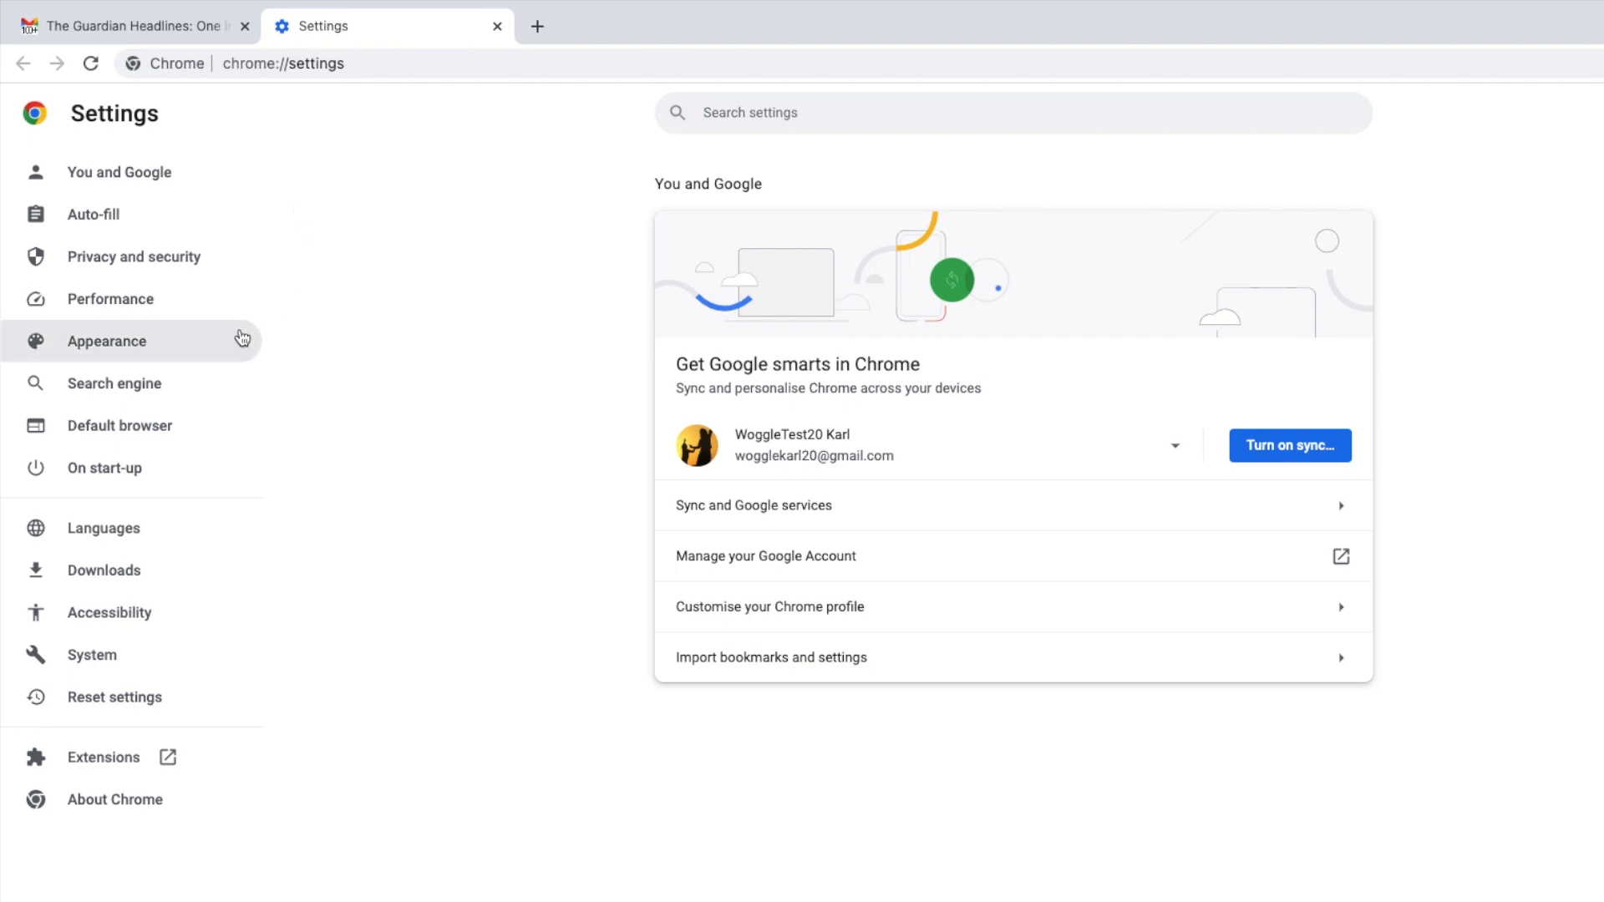
Go to Appearance settings and pick a larger page font size
{"action": "left_click", "coordinate": [106, 341]}
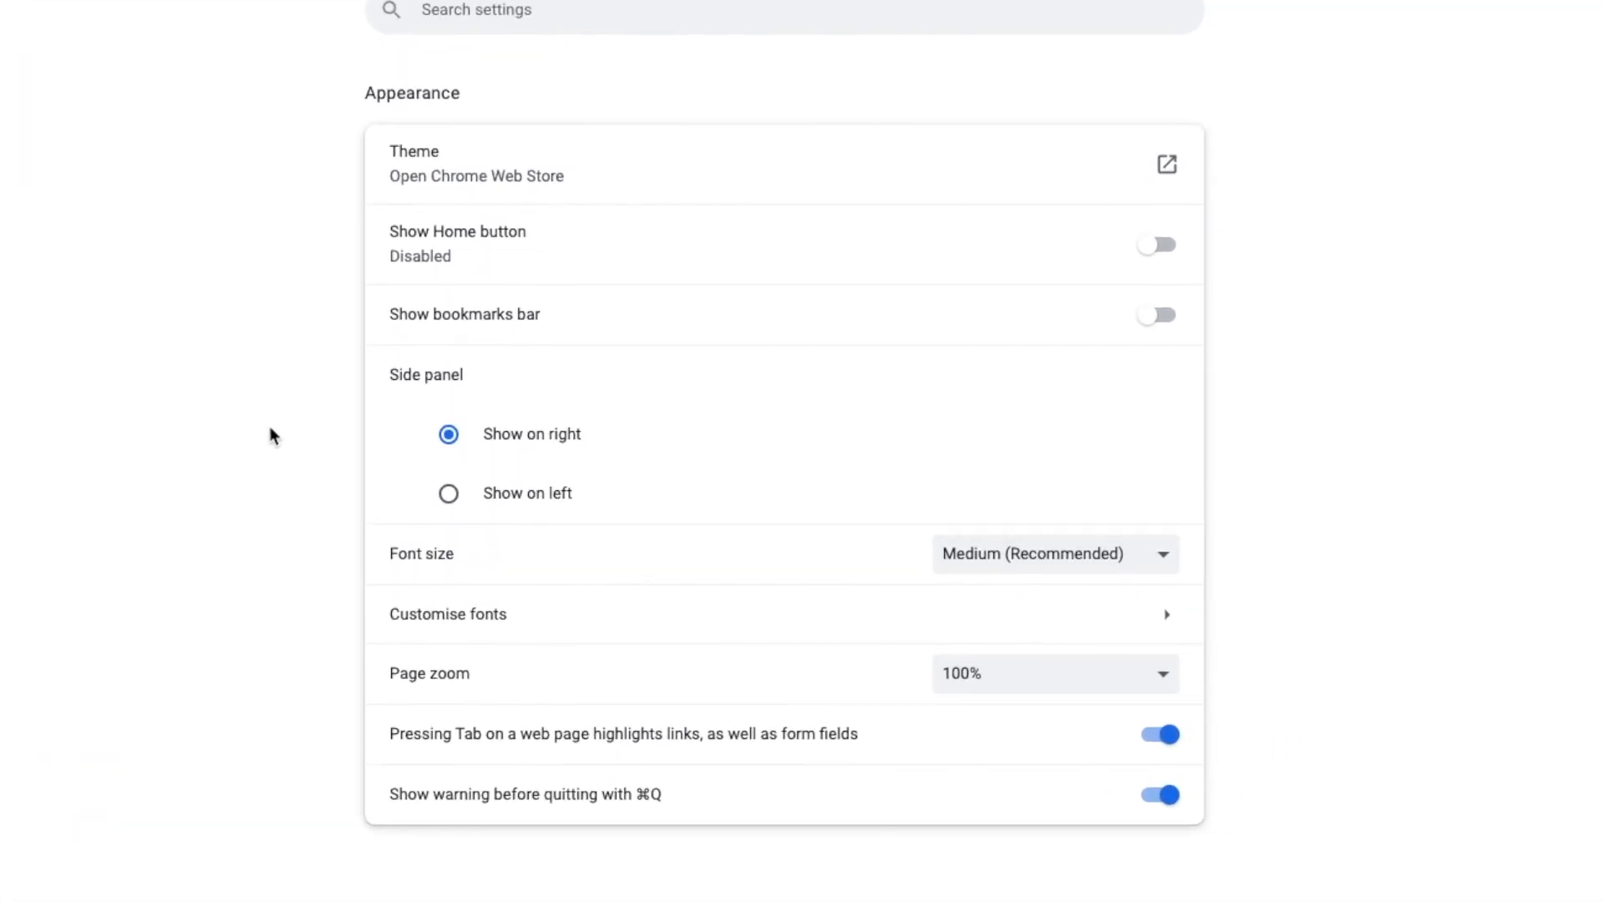
{"action": "mouse_move", "coordinate": [309, 529]}
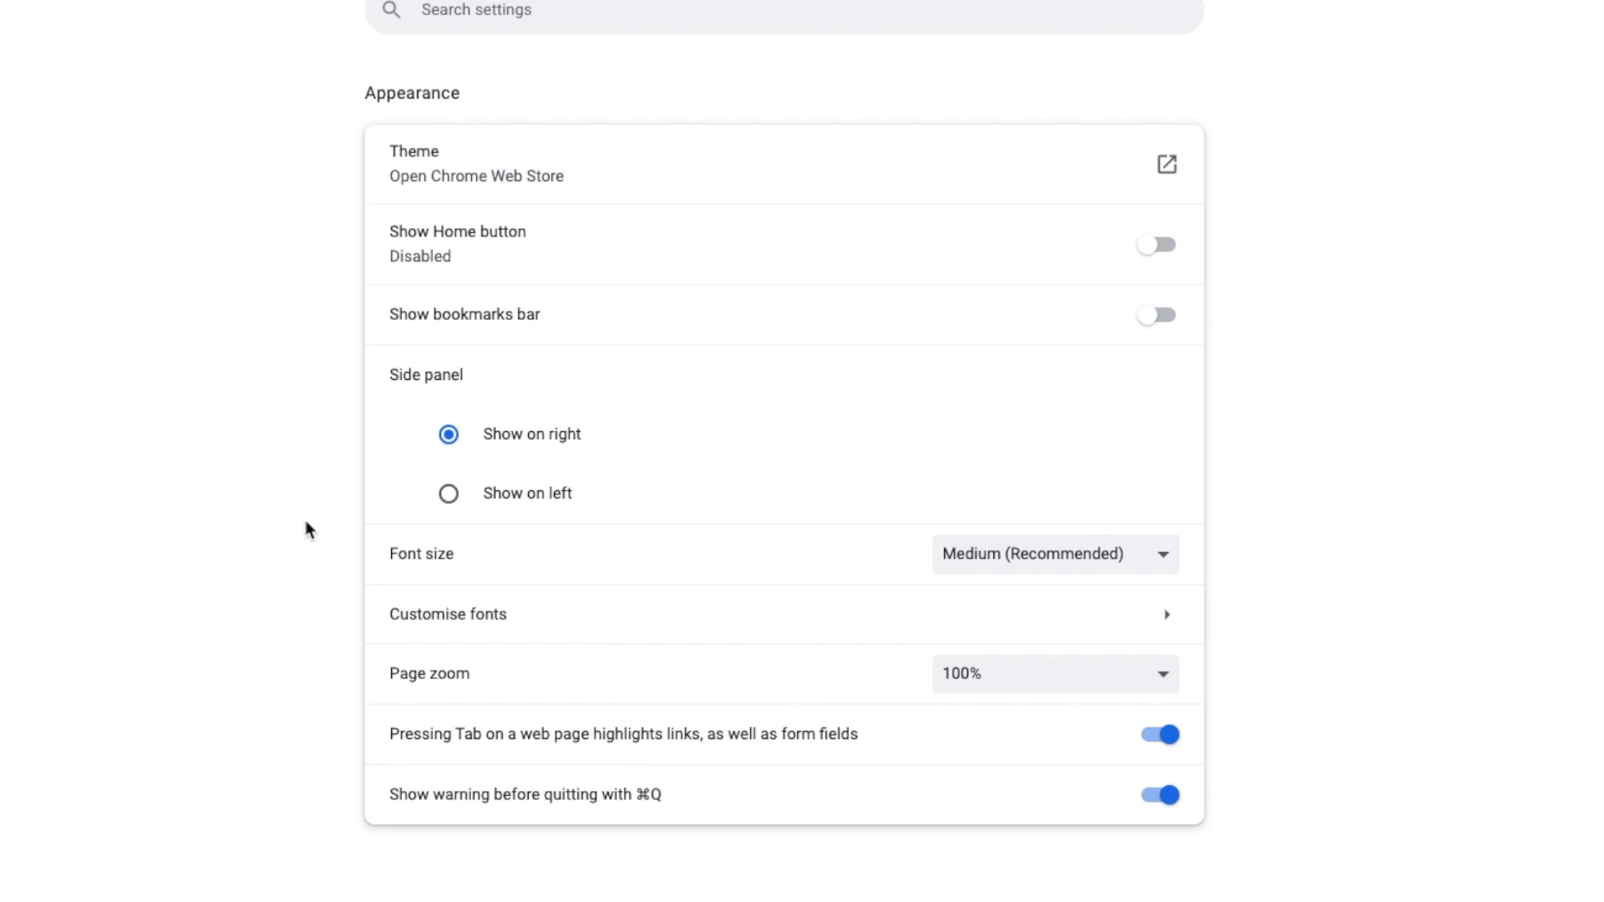
{"action": "mouse_move", "coordinate": [373, 580]}
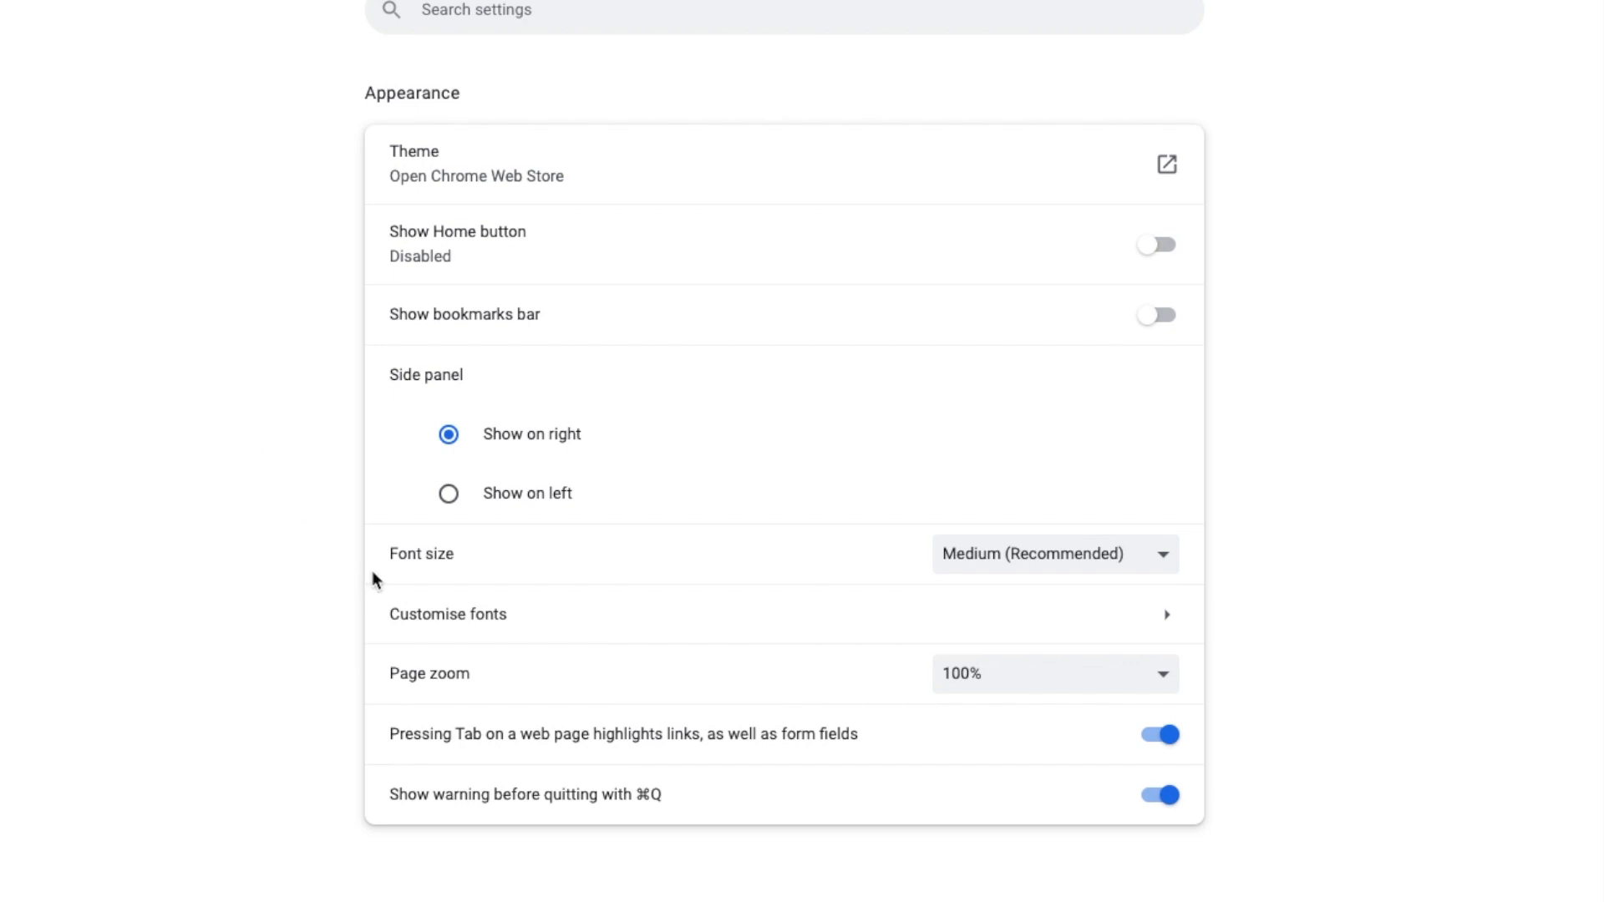
{"action": "mouse_move", "coordinate": [783, 540]}
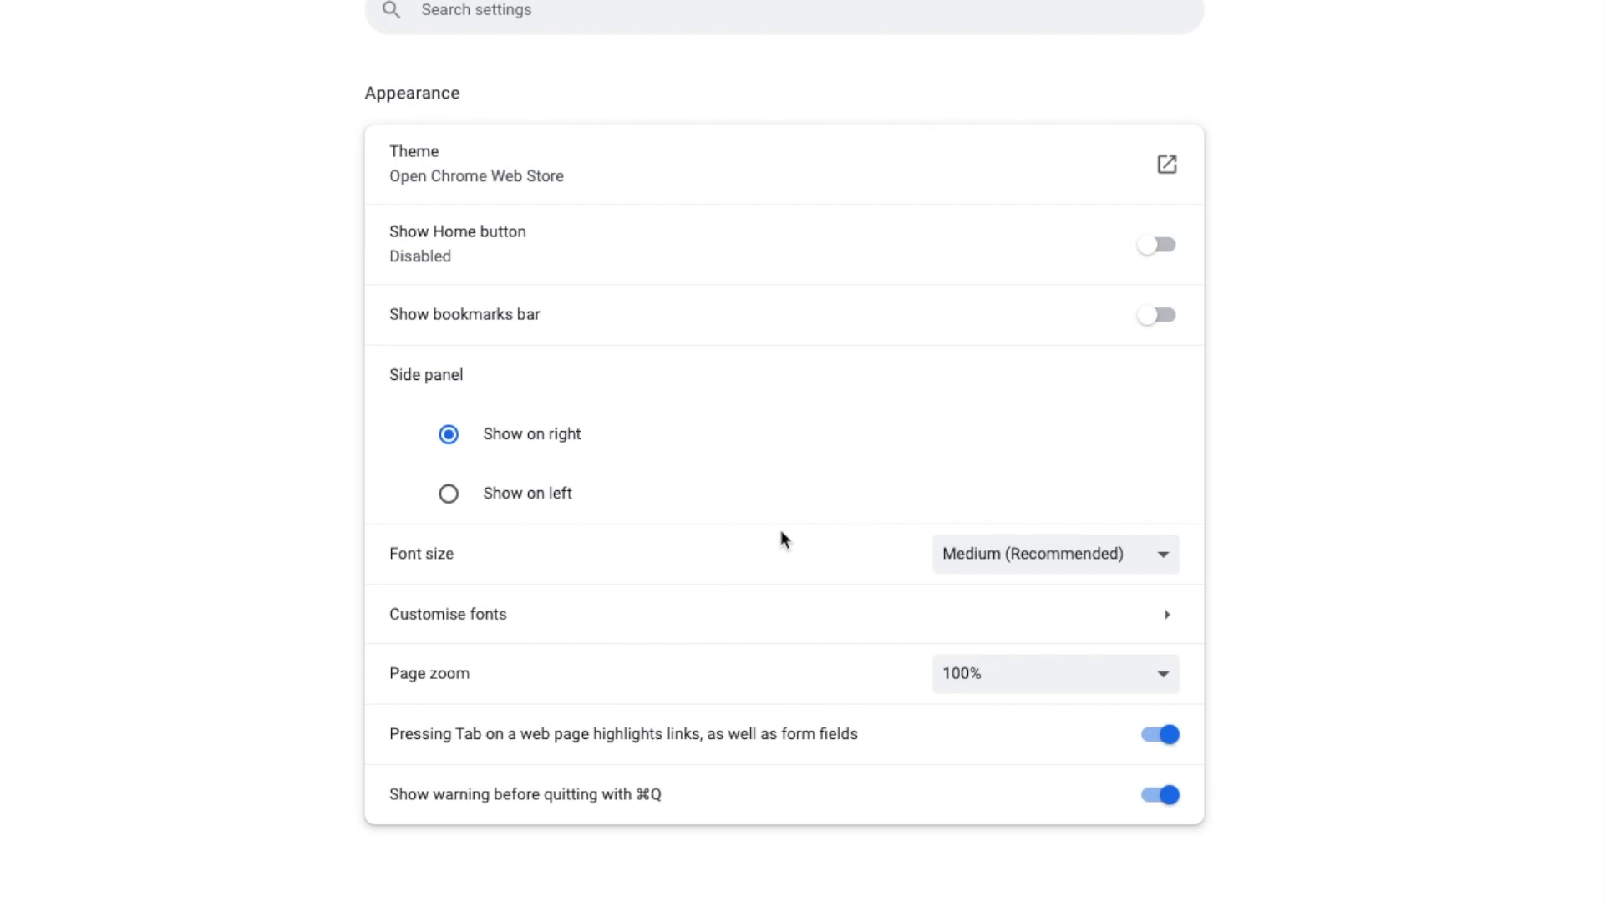
{"action": "mouse_move", "coordinate": [980, 553]}
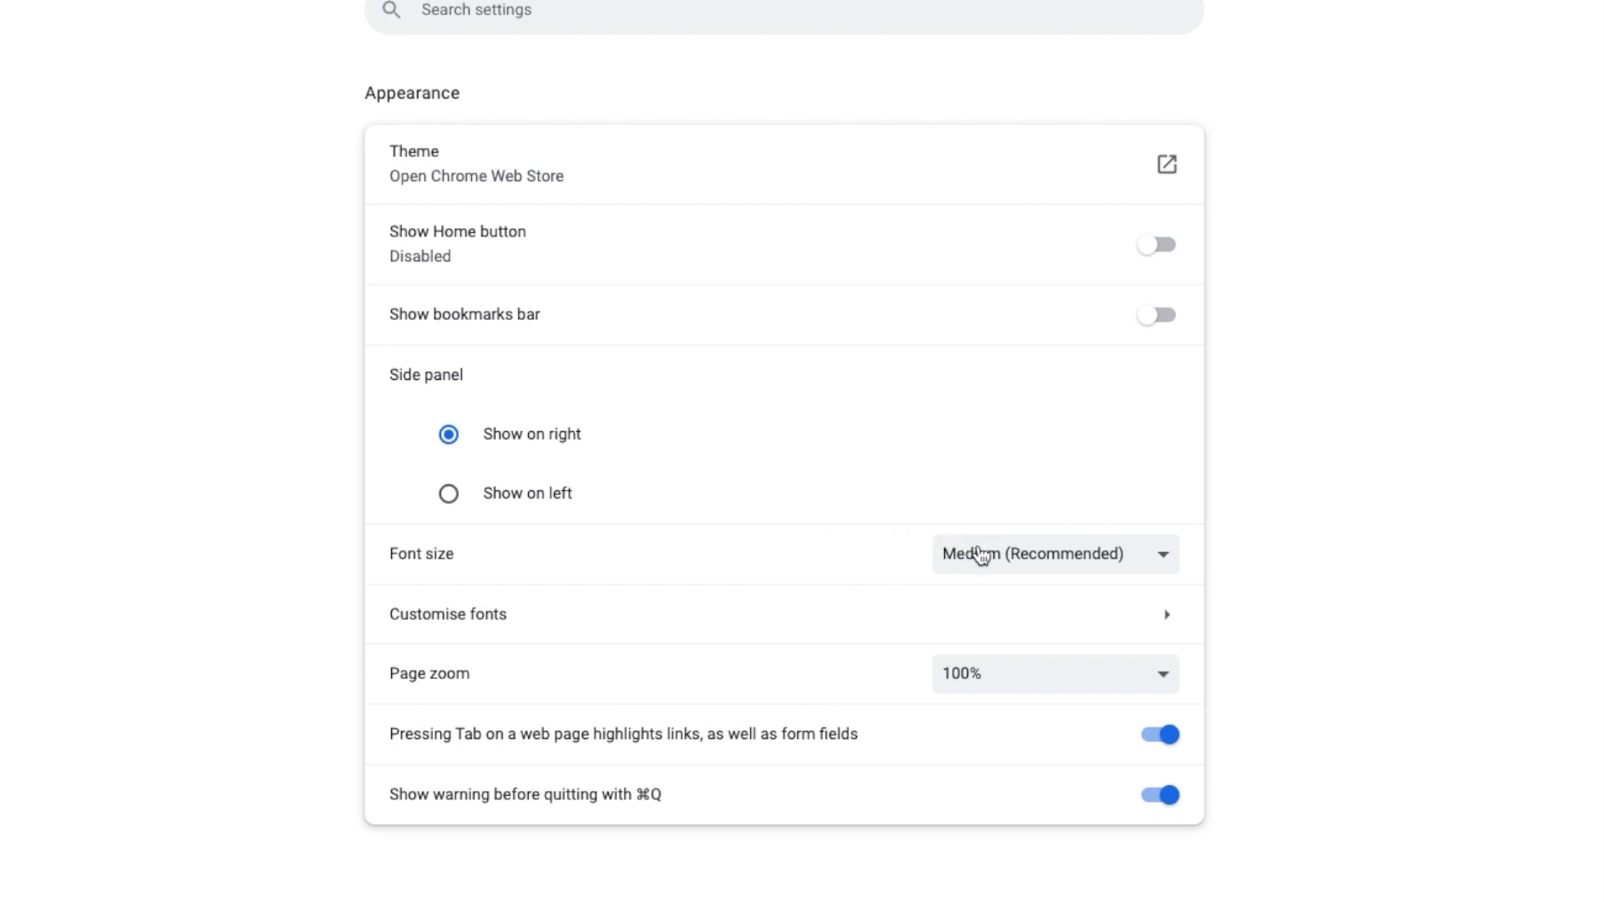
{"action": "left_click", "coordinate": [1053, 553]}
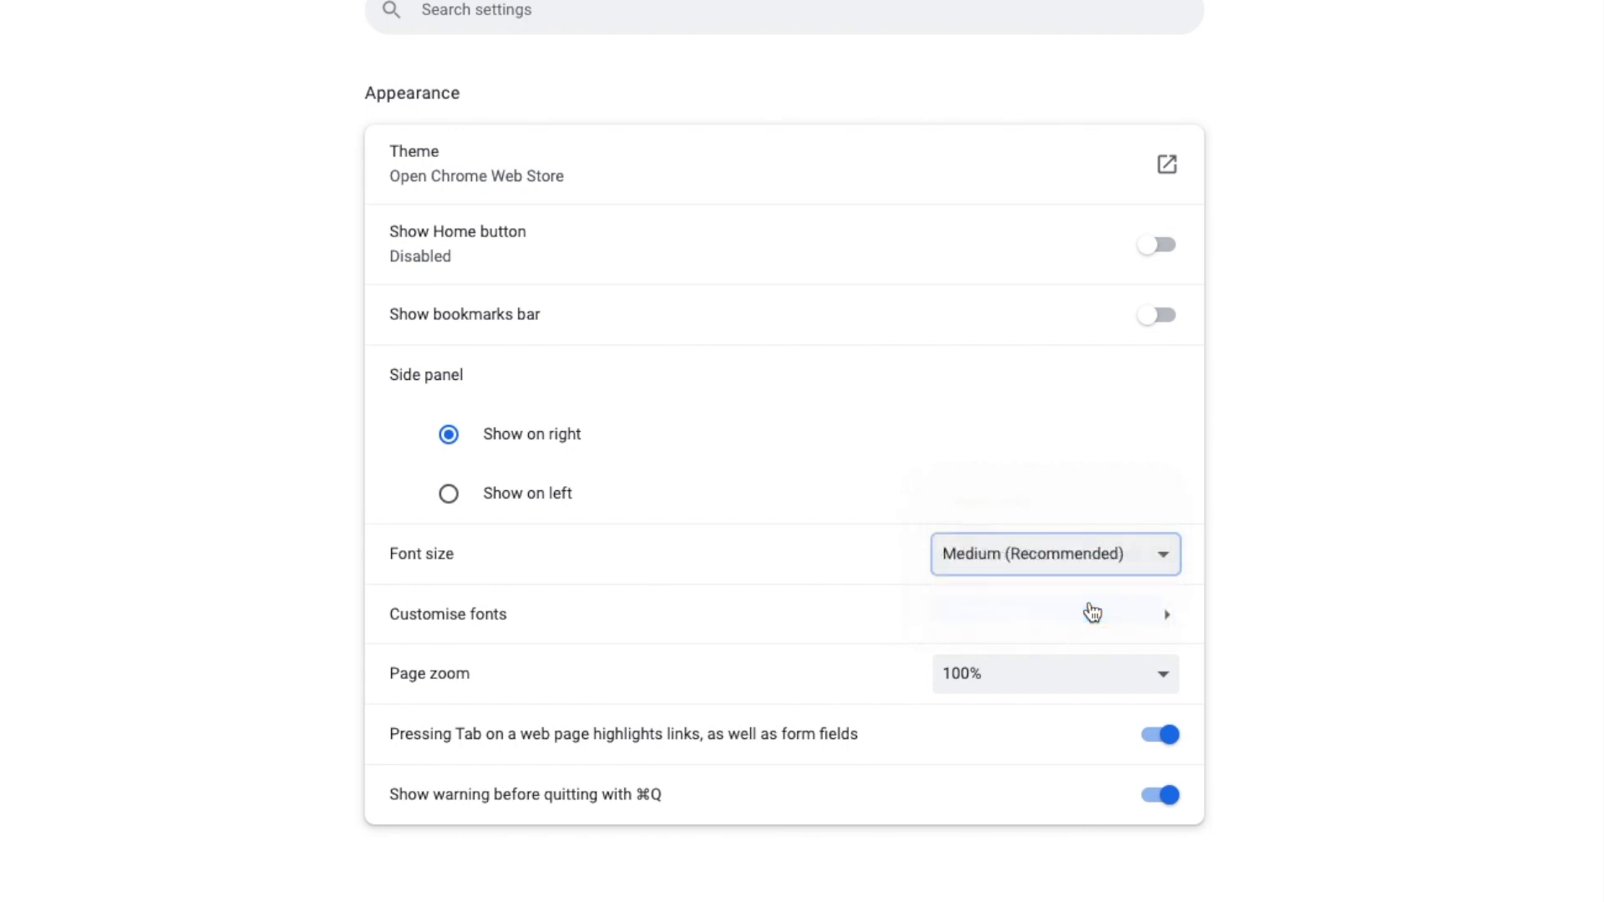
Switch to the Gmail tab to see the Guardian Headlines email with larger text
{"action": "left_click", "coordinate": [102, 20]}
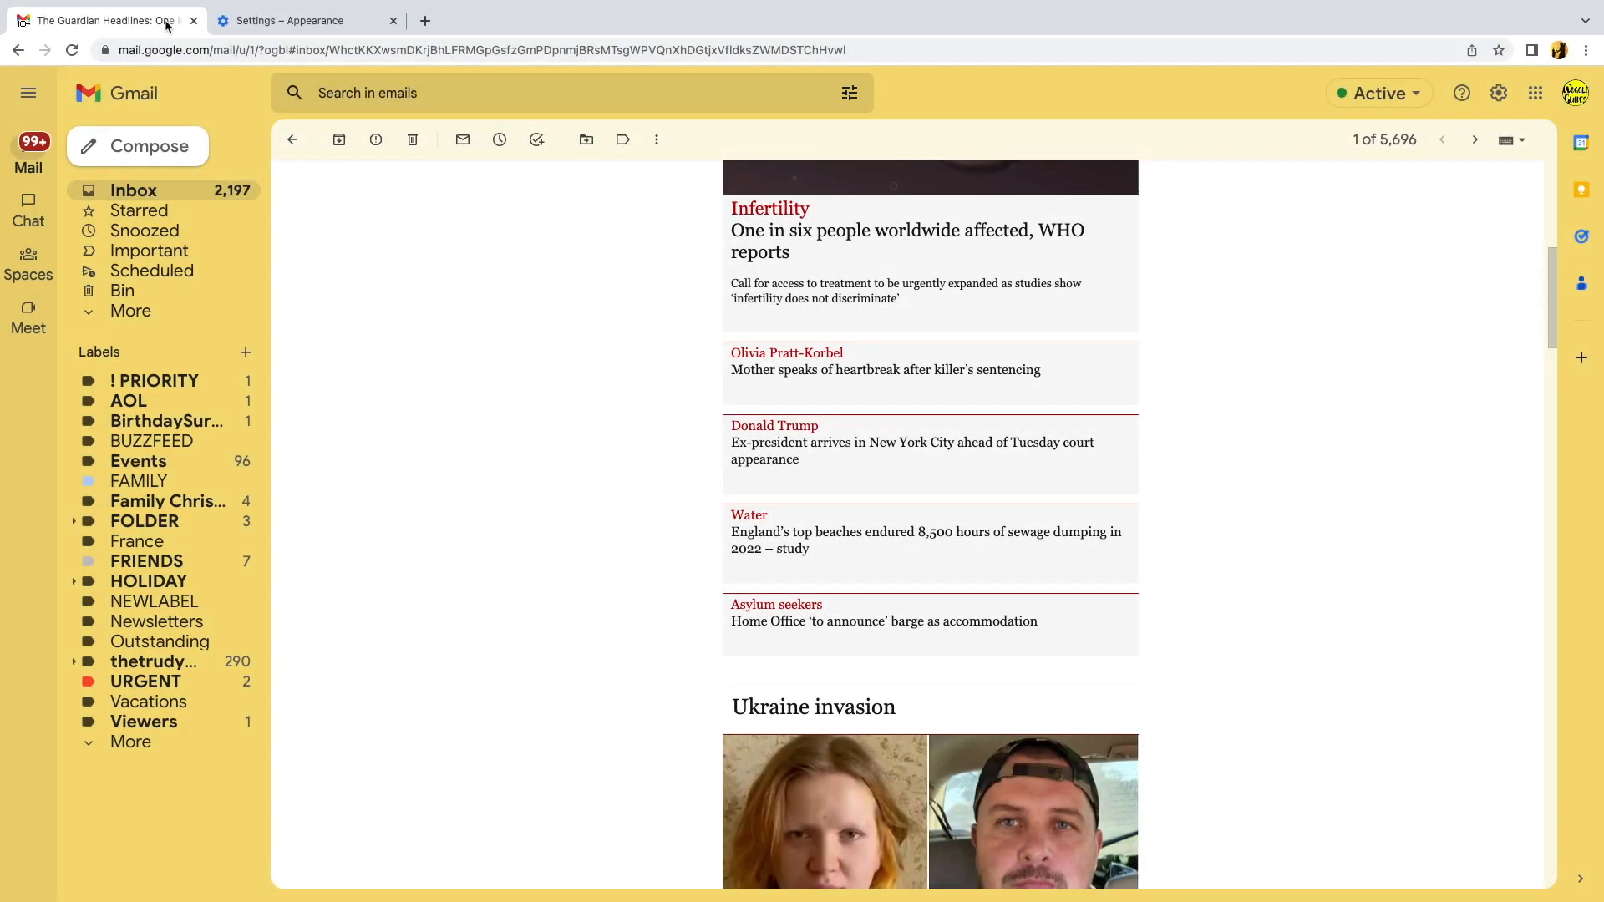
{"action": "mouse_move", "coordinate": [310, 234]}
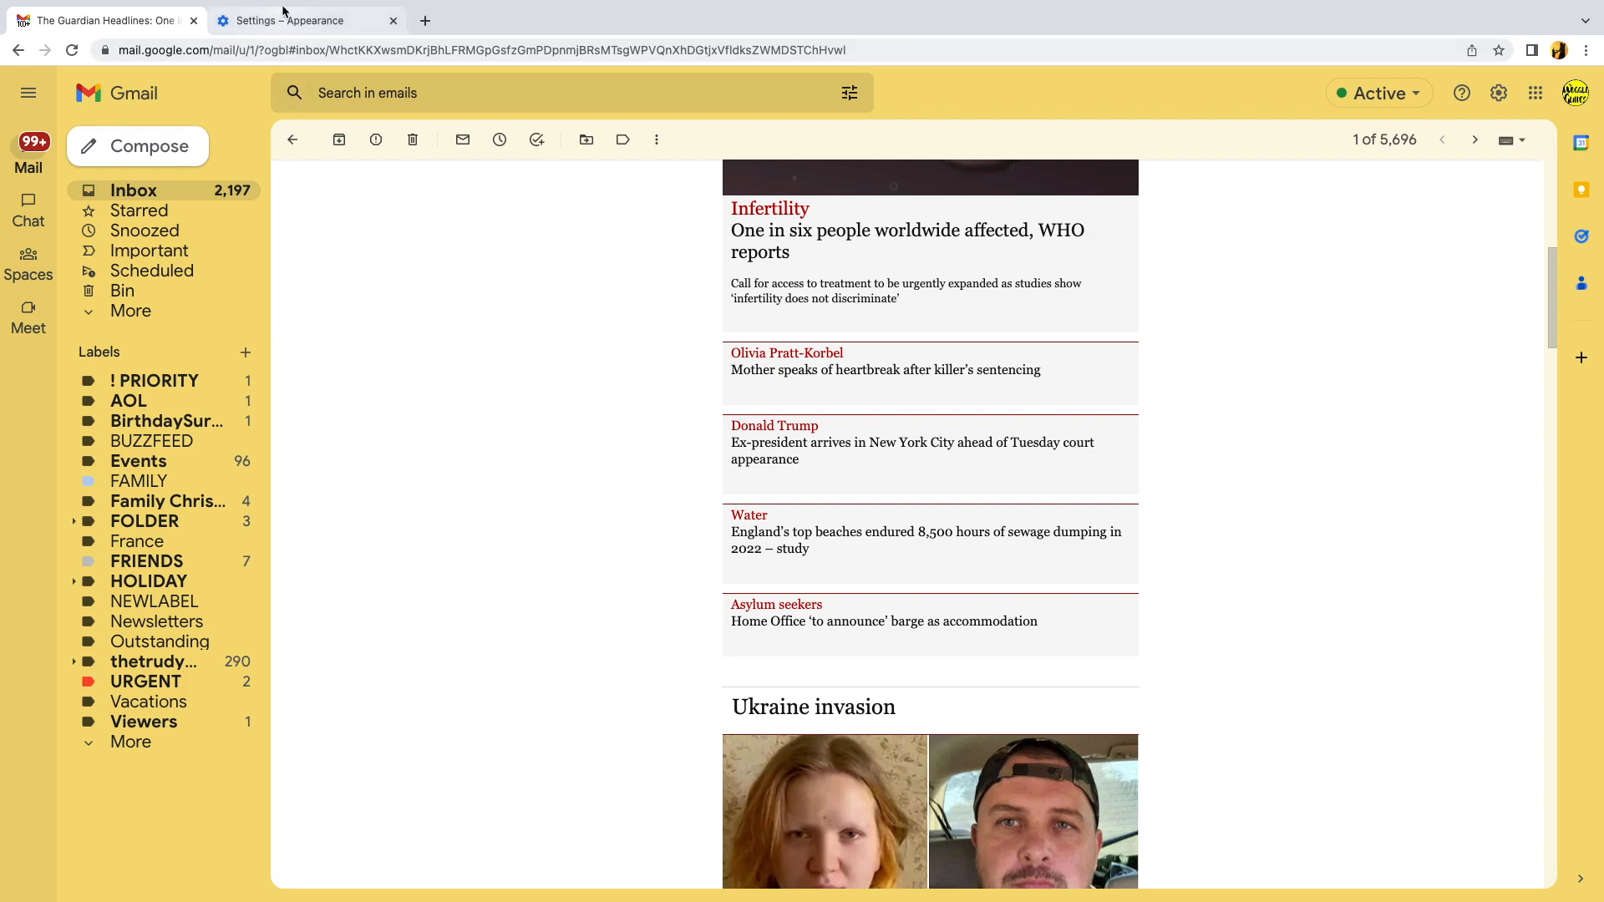
Back in Appearance settings, change font size from Very large to Medium (Recommended)
{"action": "left_click", "coordinate": [297, 20]}
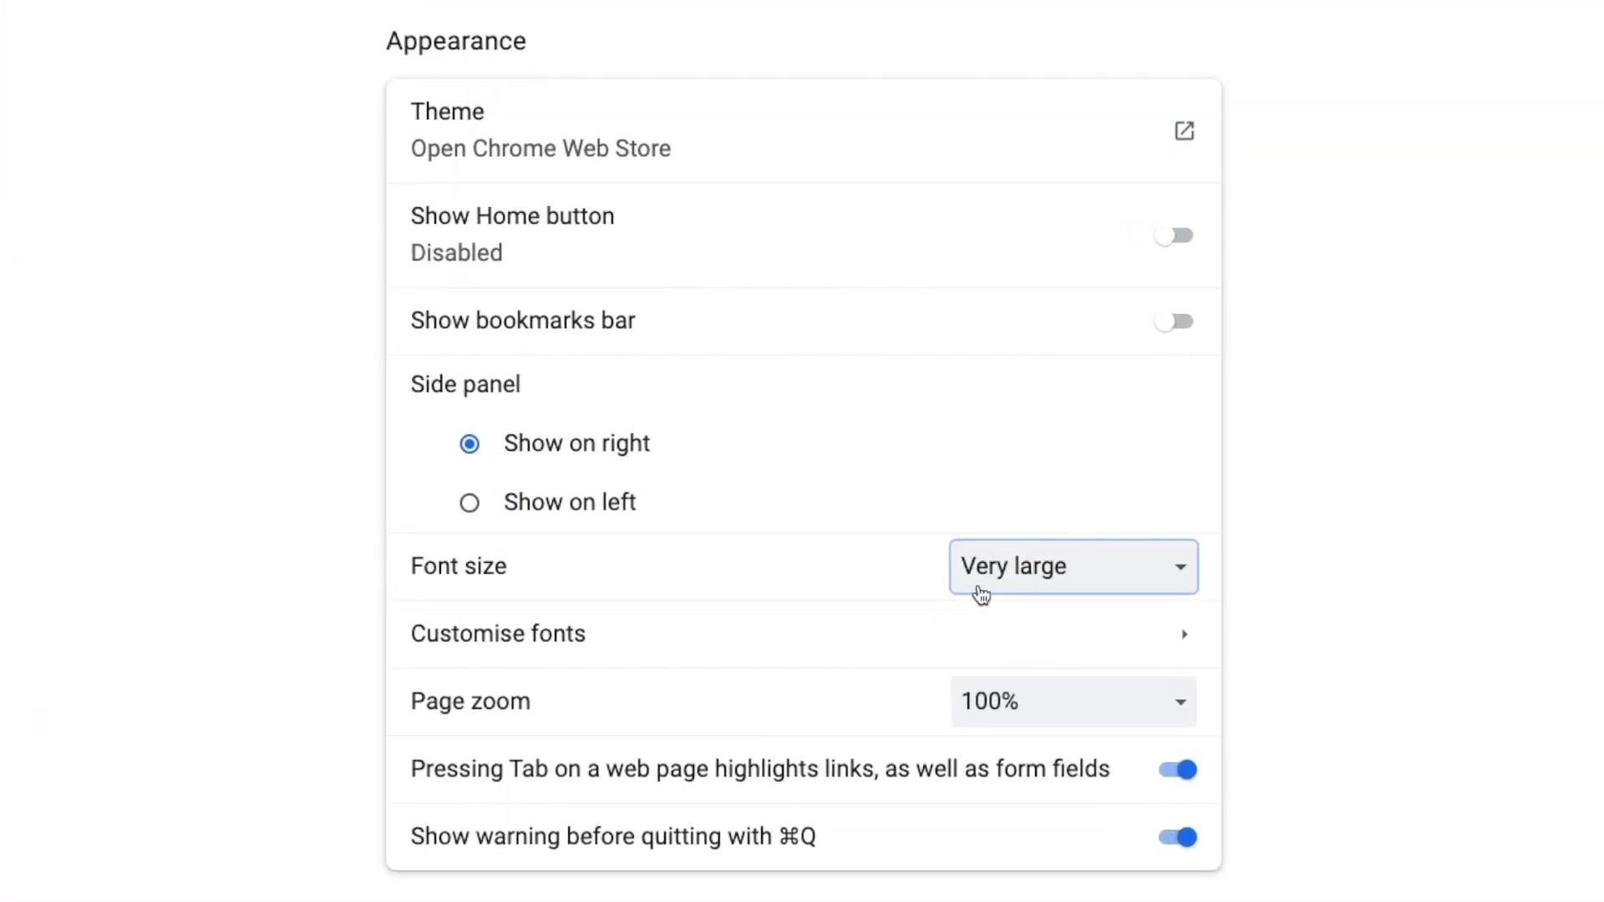
{"action": "left_click", "coordinate": [1071, 566]}
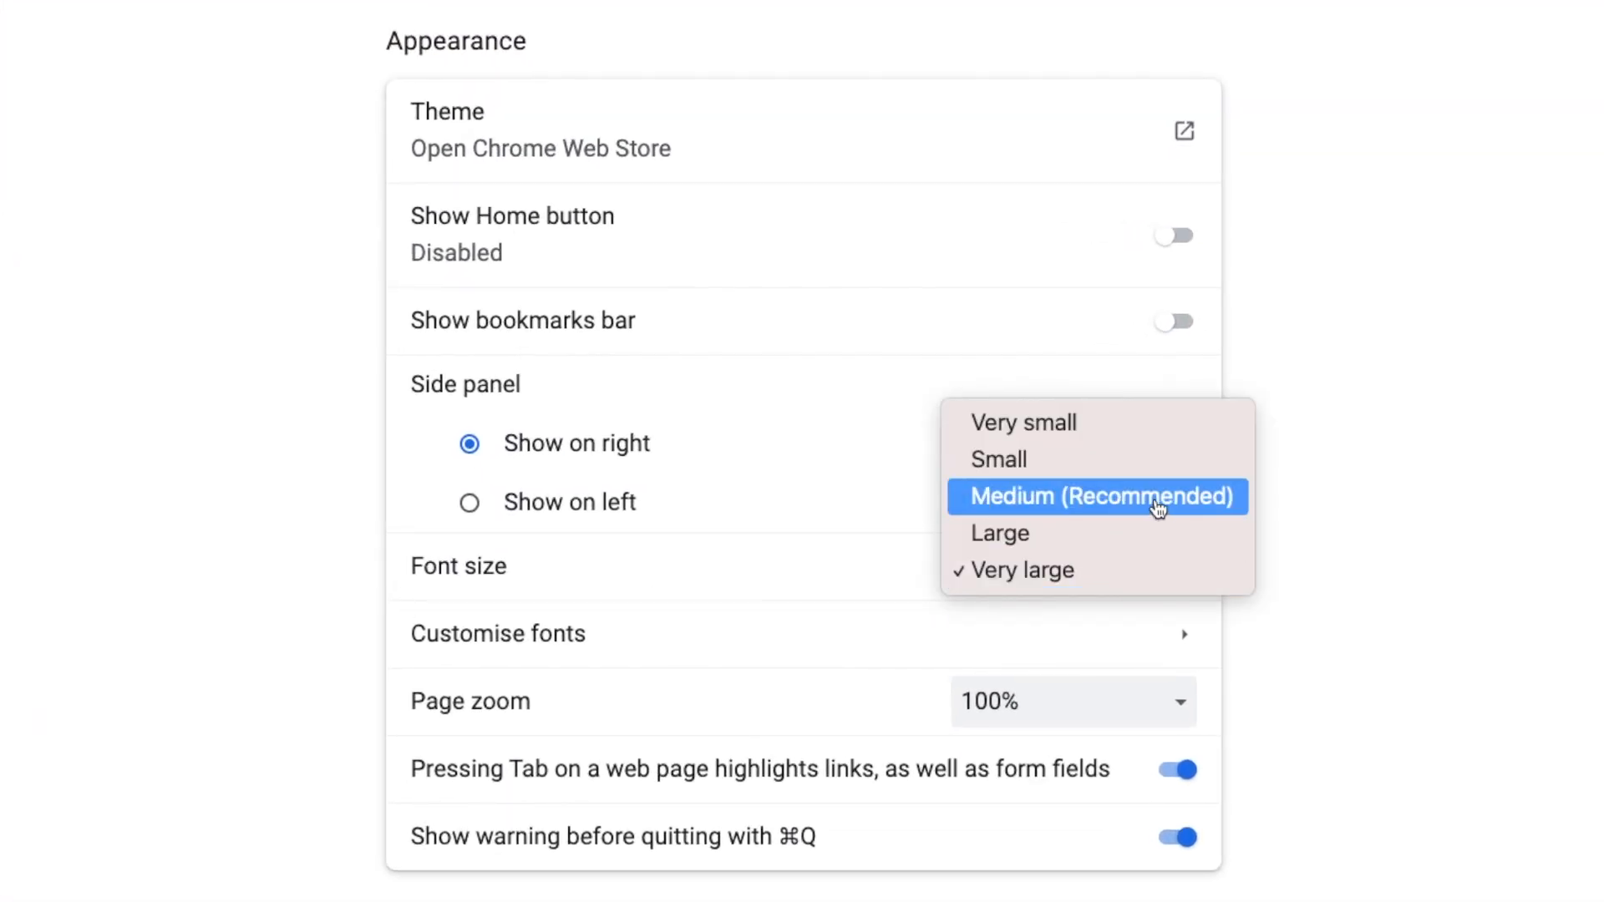
{"action": "left_click", "coordinate": [1098, 497]}
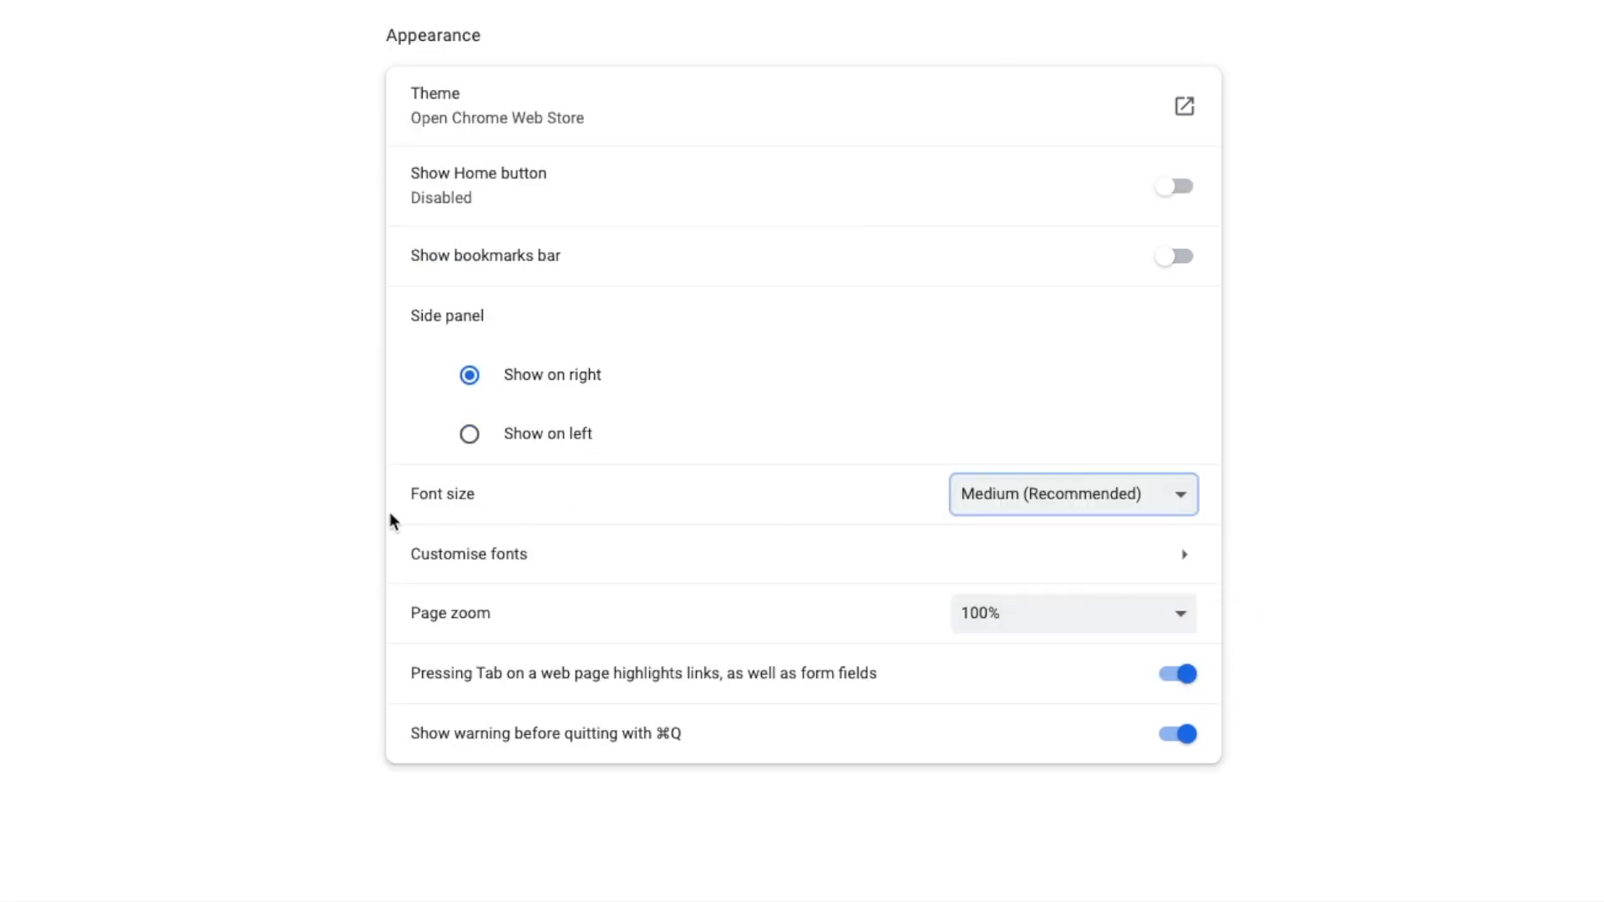
{"action": "mouse_move", "coordinate": [338, 622]}
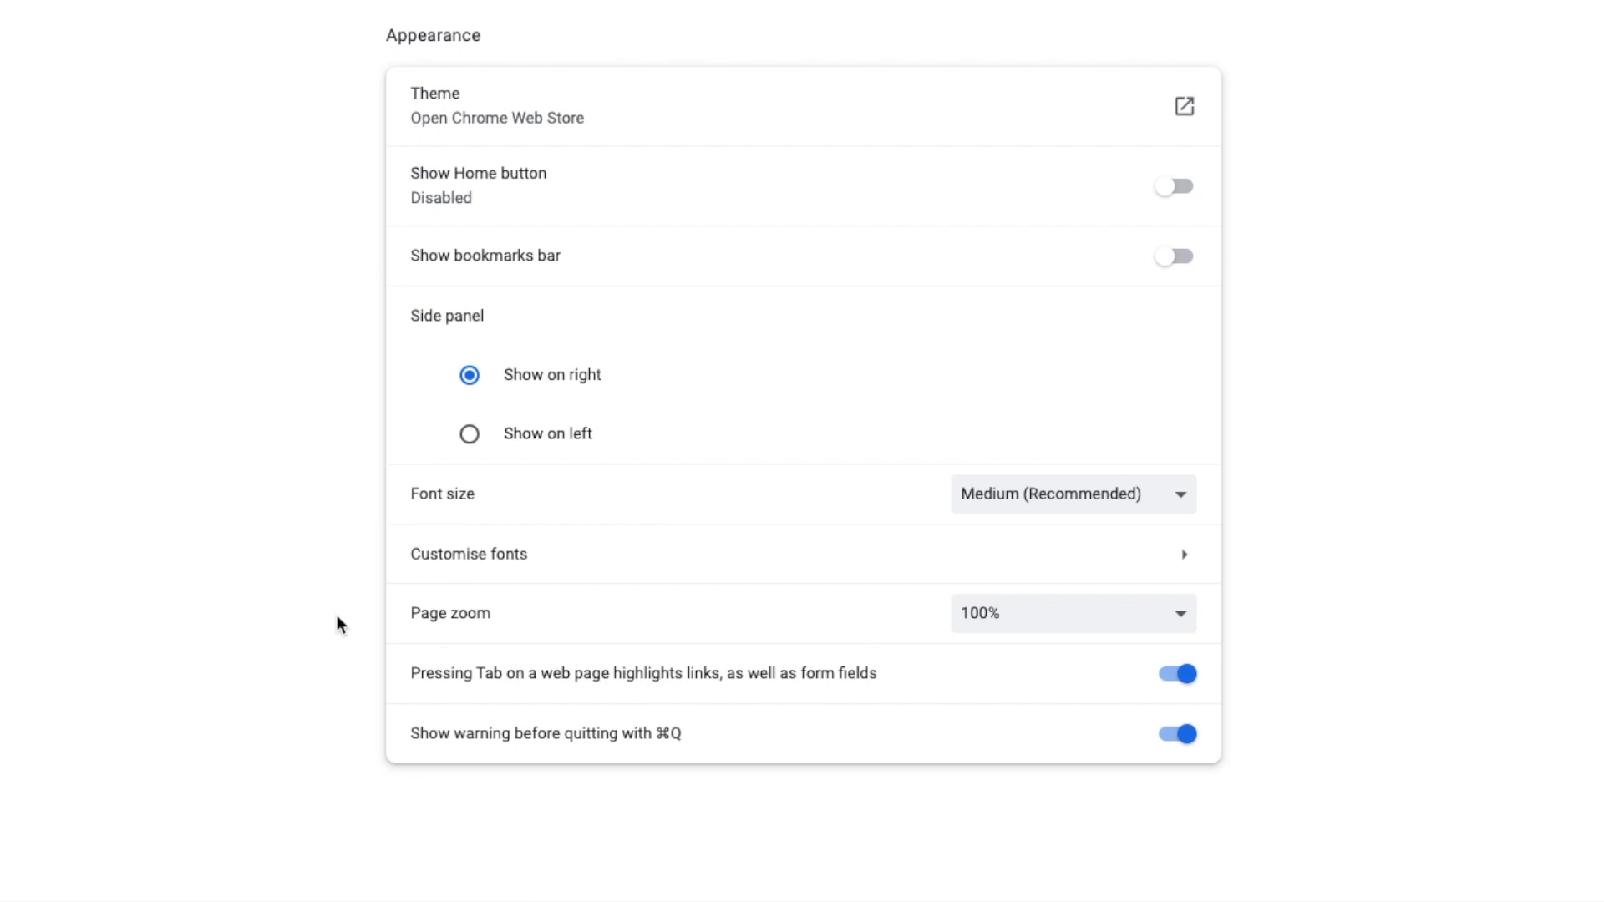
{"action": "mouse_move", "coordinate": [626, 641]}
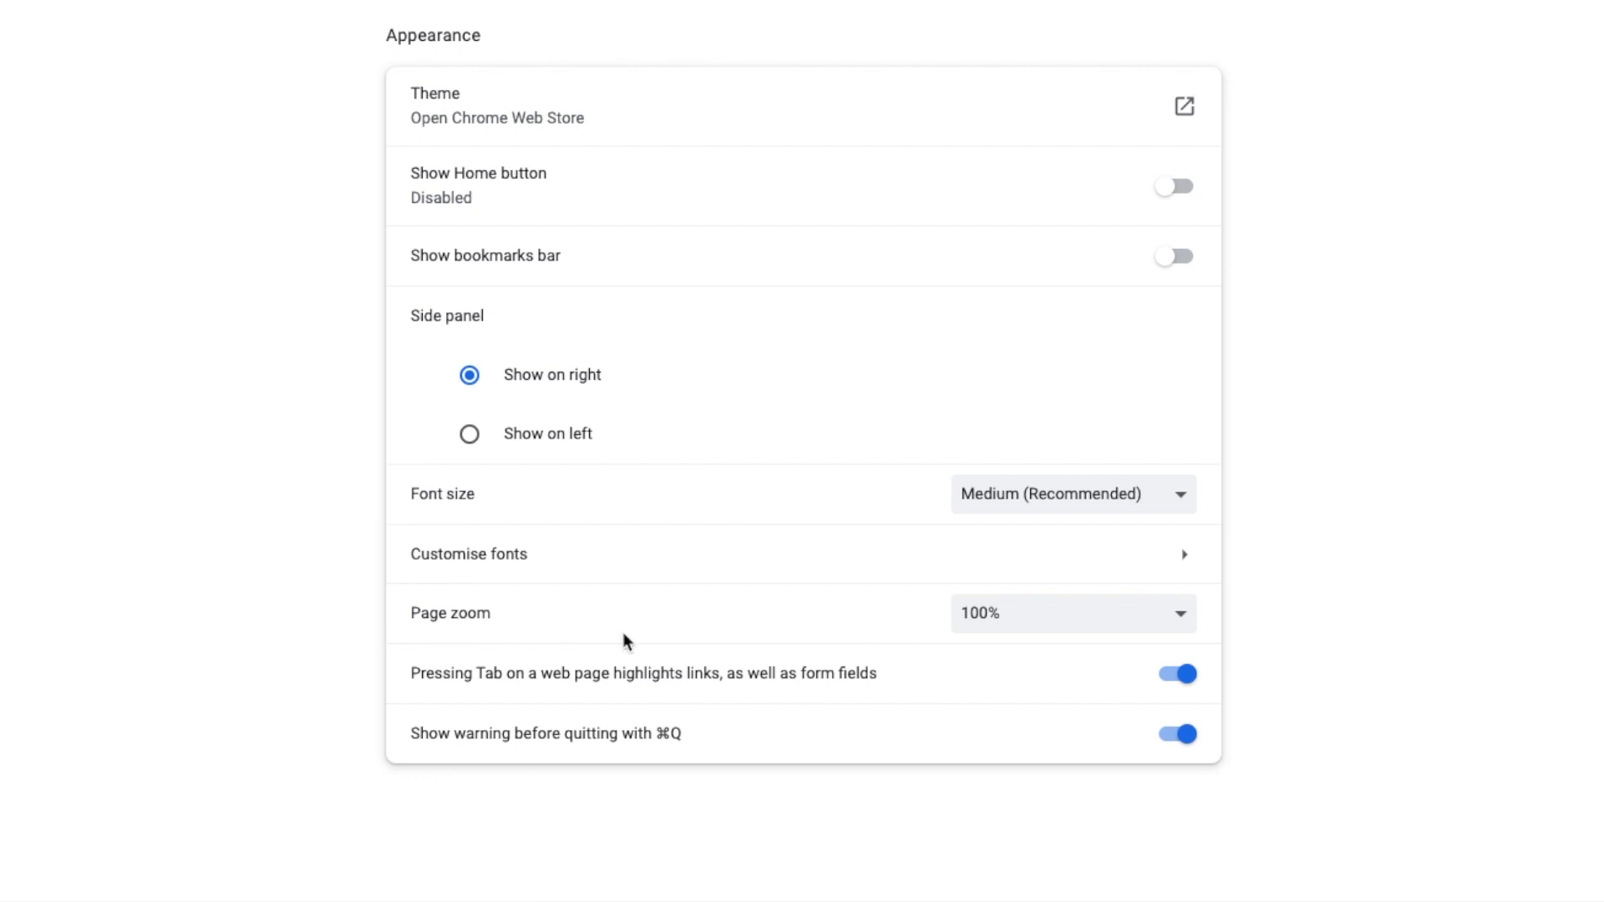
Select 125% in the Appearance Page zoom dropdown
{"action": "left_click", "coordinate": [1073, 612]}
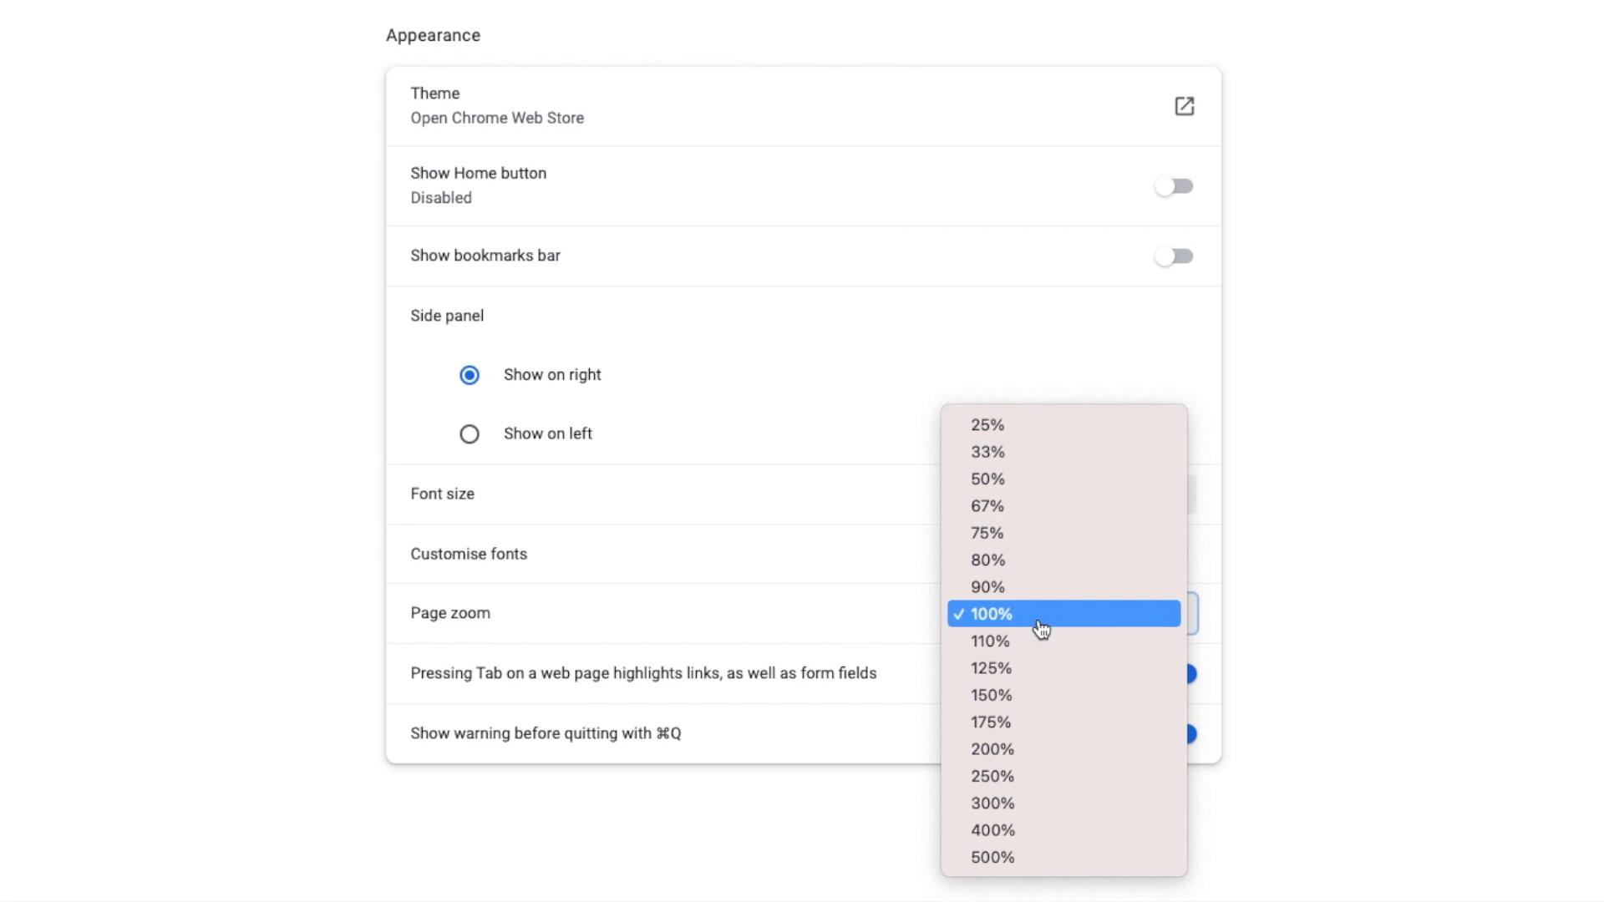
{"action": "mouse_move", "coordinate": [1093, 668]}
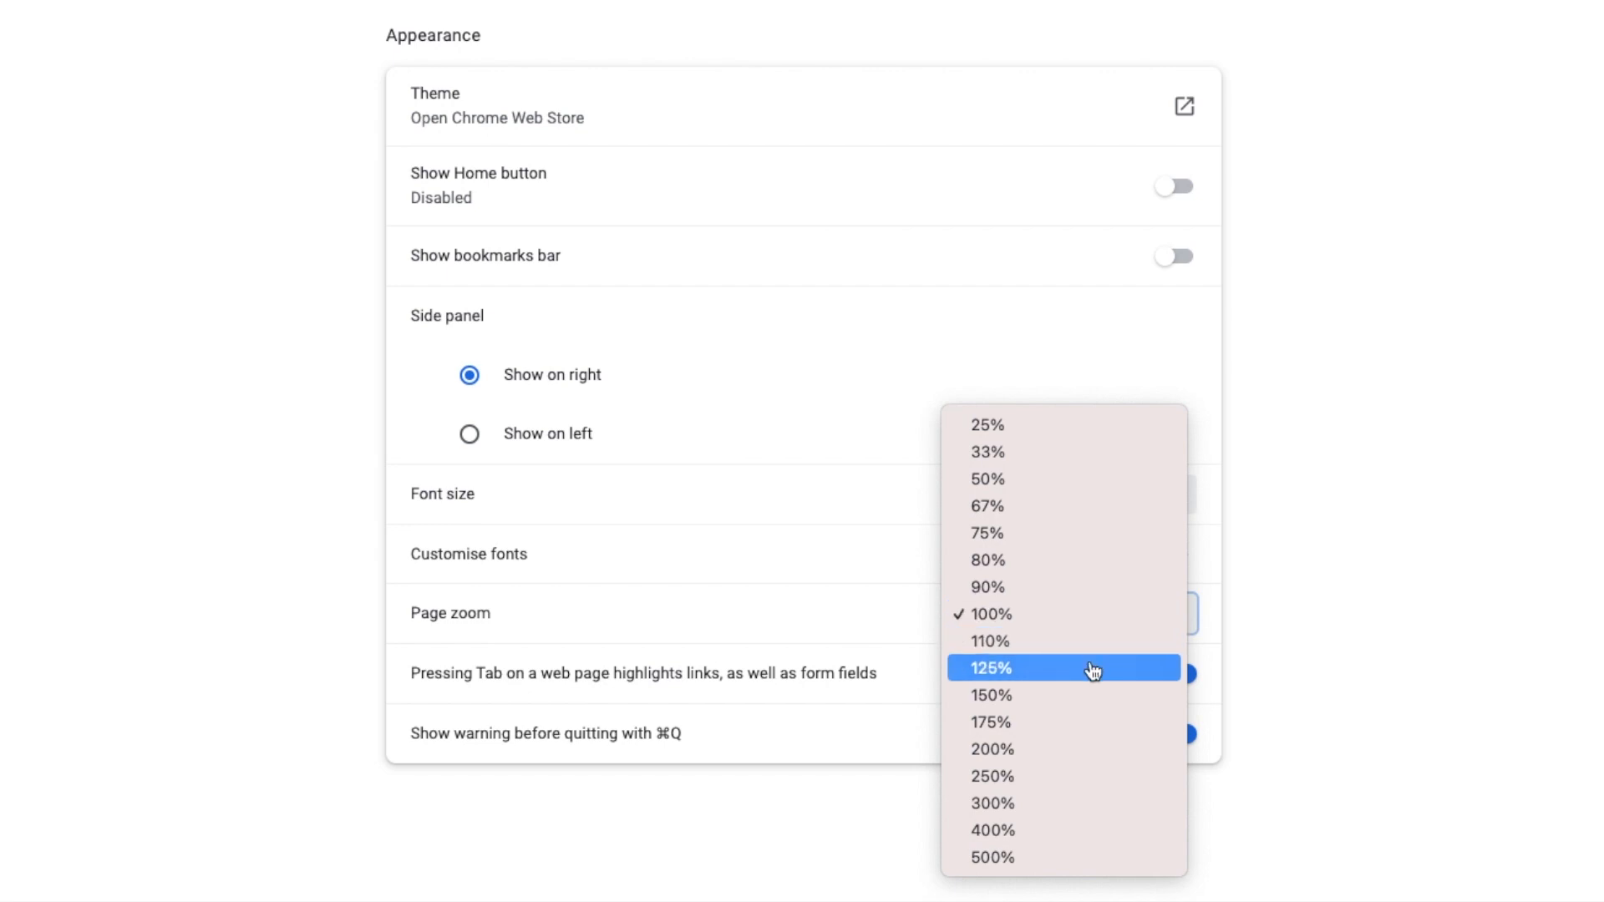
{"action": "left_click", "coordinate": [990, 667]}
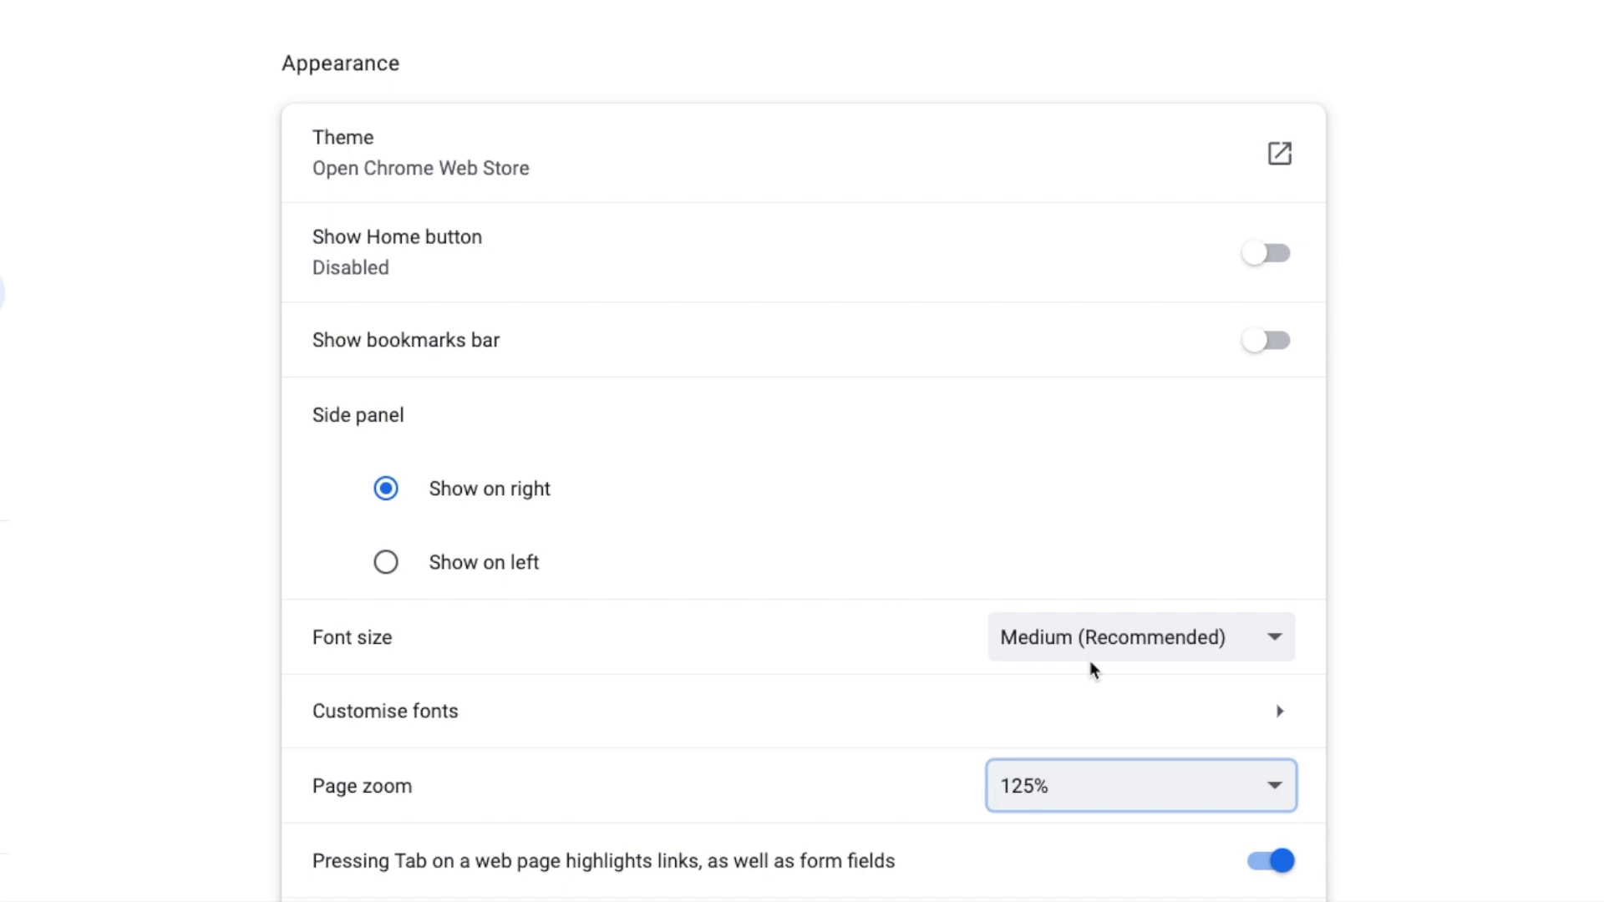
Switch to the Gmail tab to view the Guardian Headlines email at 125% zoom
{"action": "left_click", "coordinate": [102, 20]}
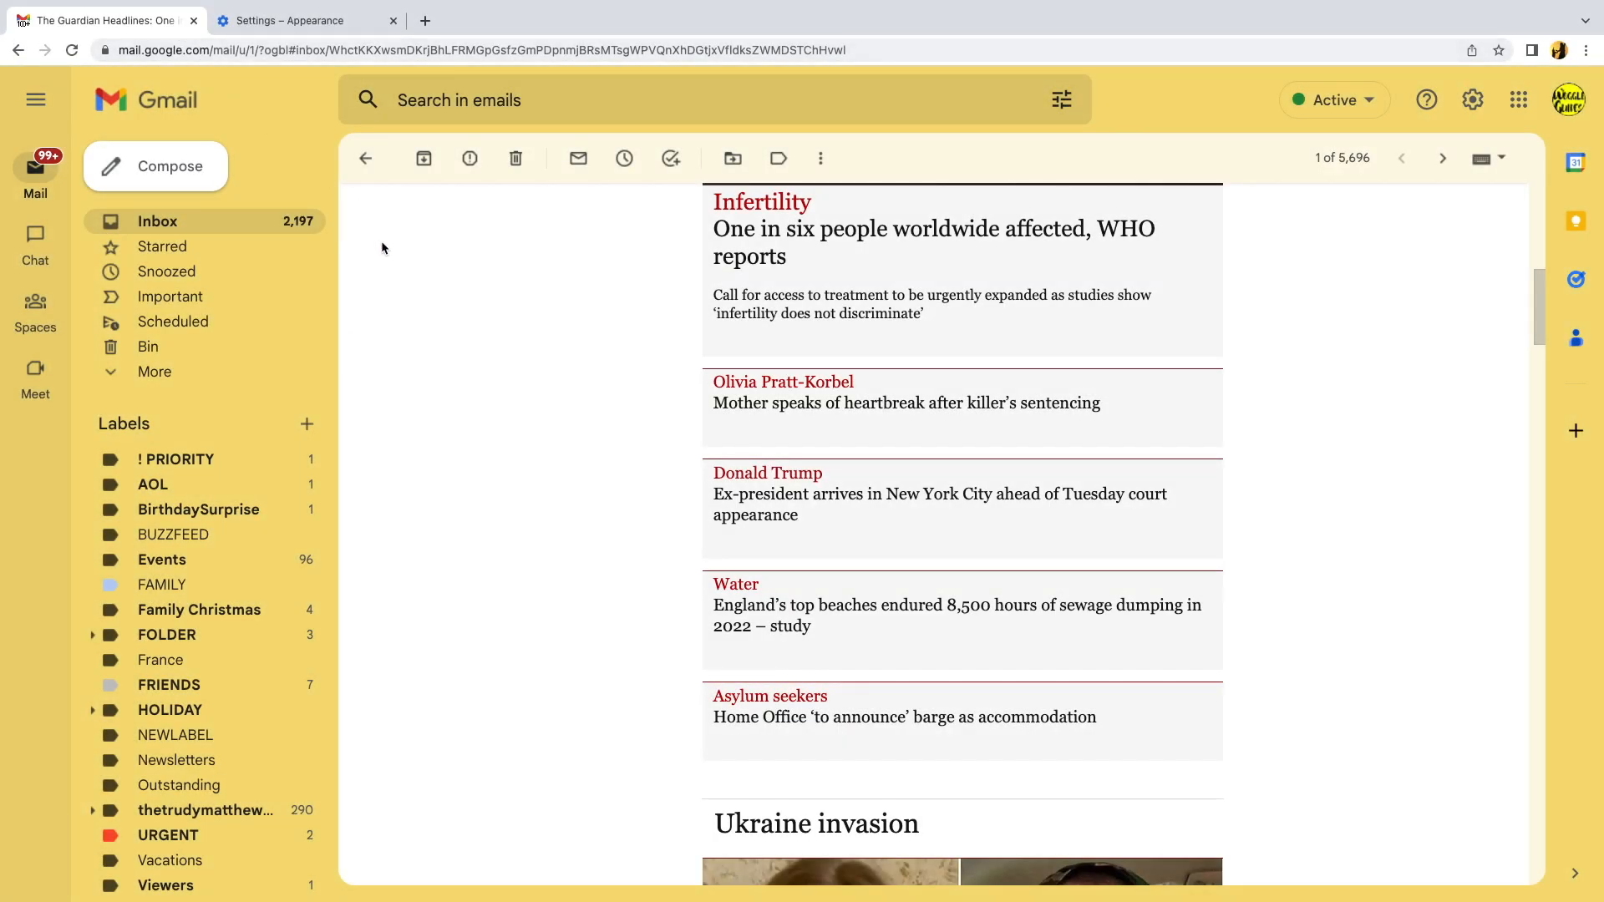
{"action": "mouse_move", "coordinate": [700, 361]}
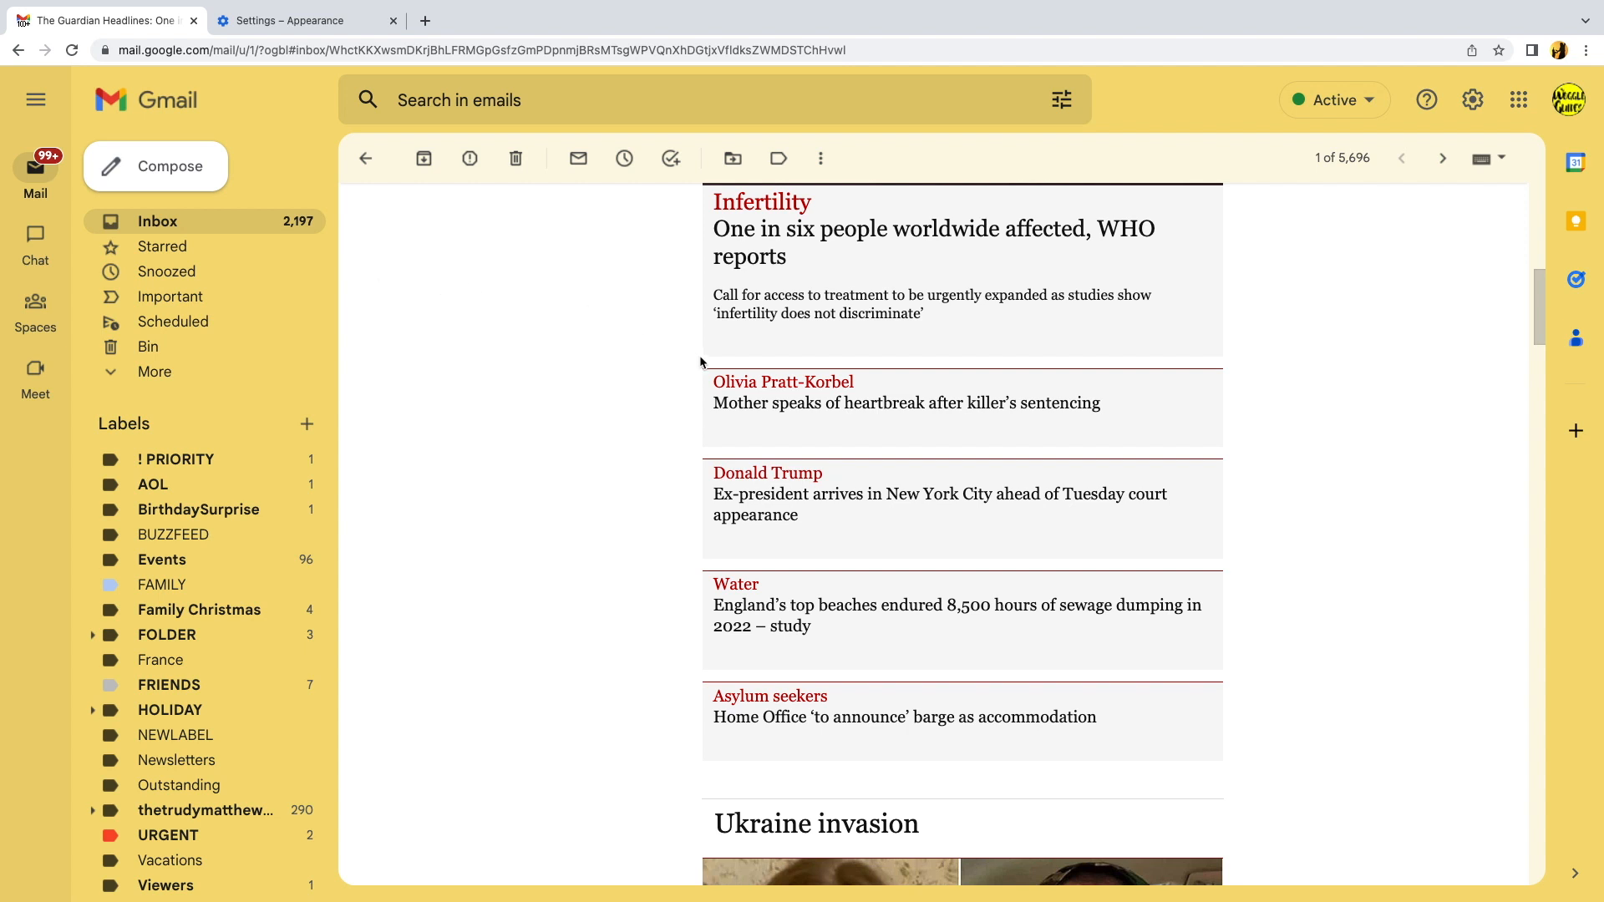
{"action": "mouse_move", "coordinate": [385, 251]}
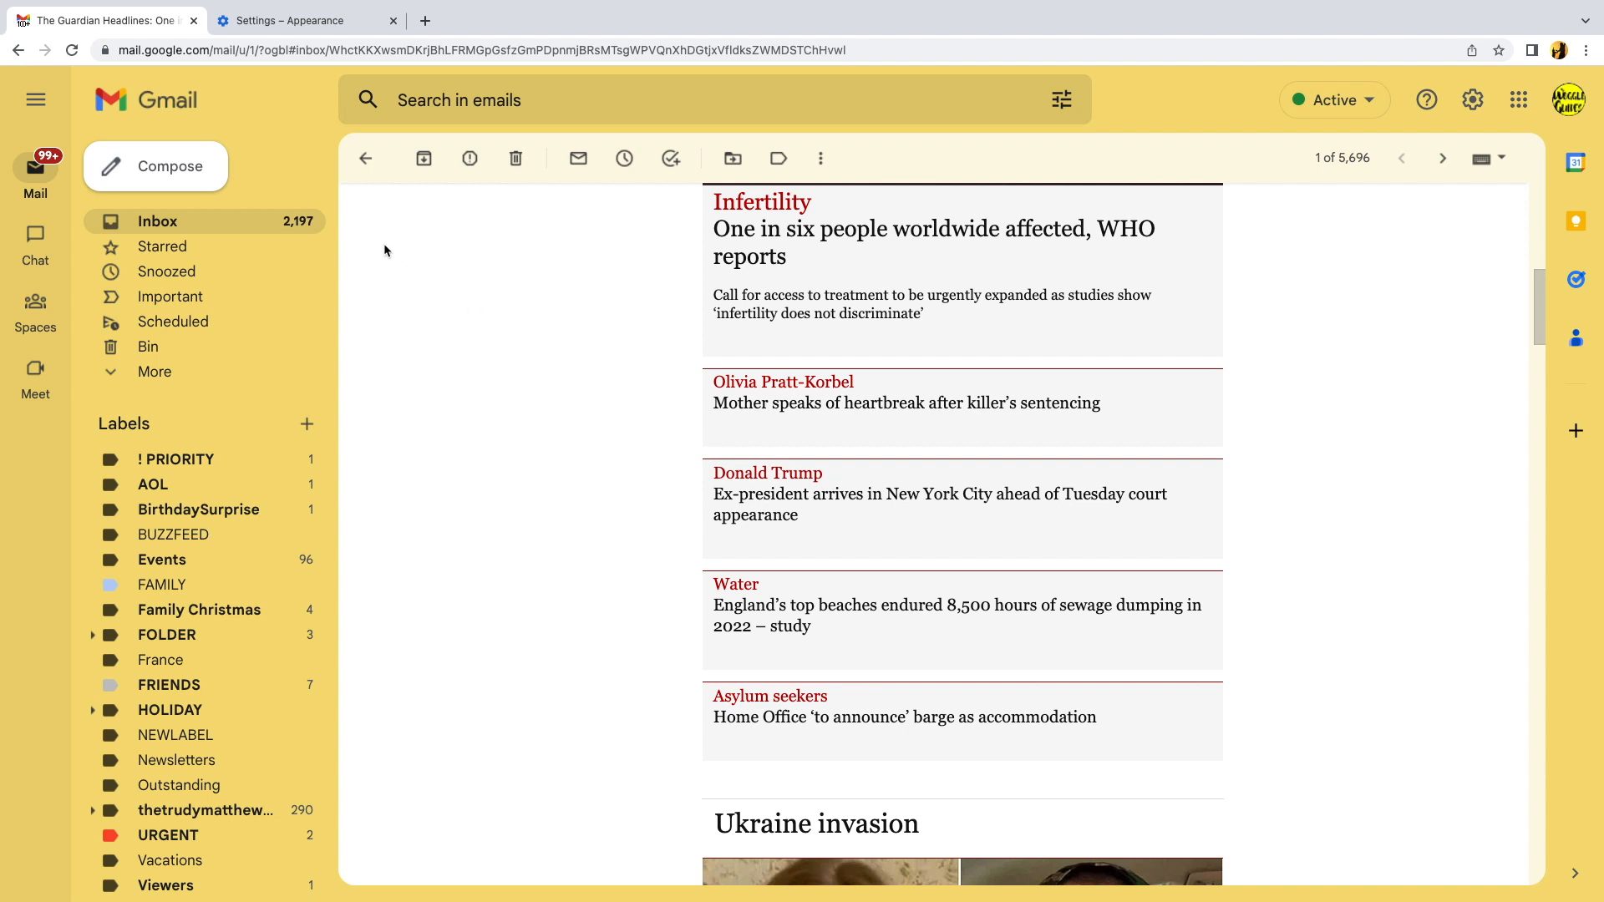
Switch back to the Settings – Appearance tab showing 125% page zoom
{"action": "left_click", "coordinate": [297, 20]}
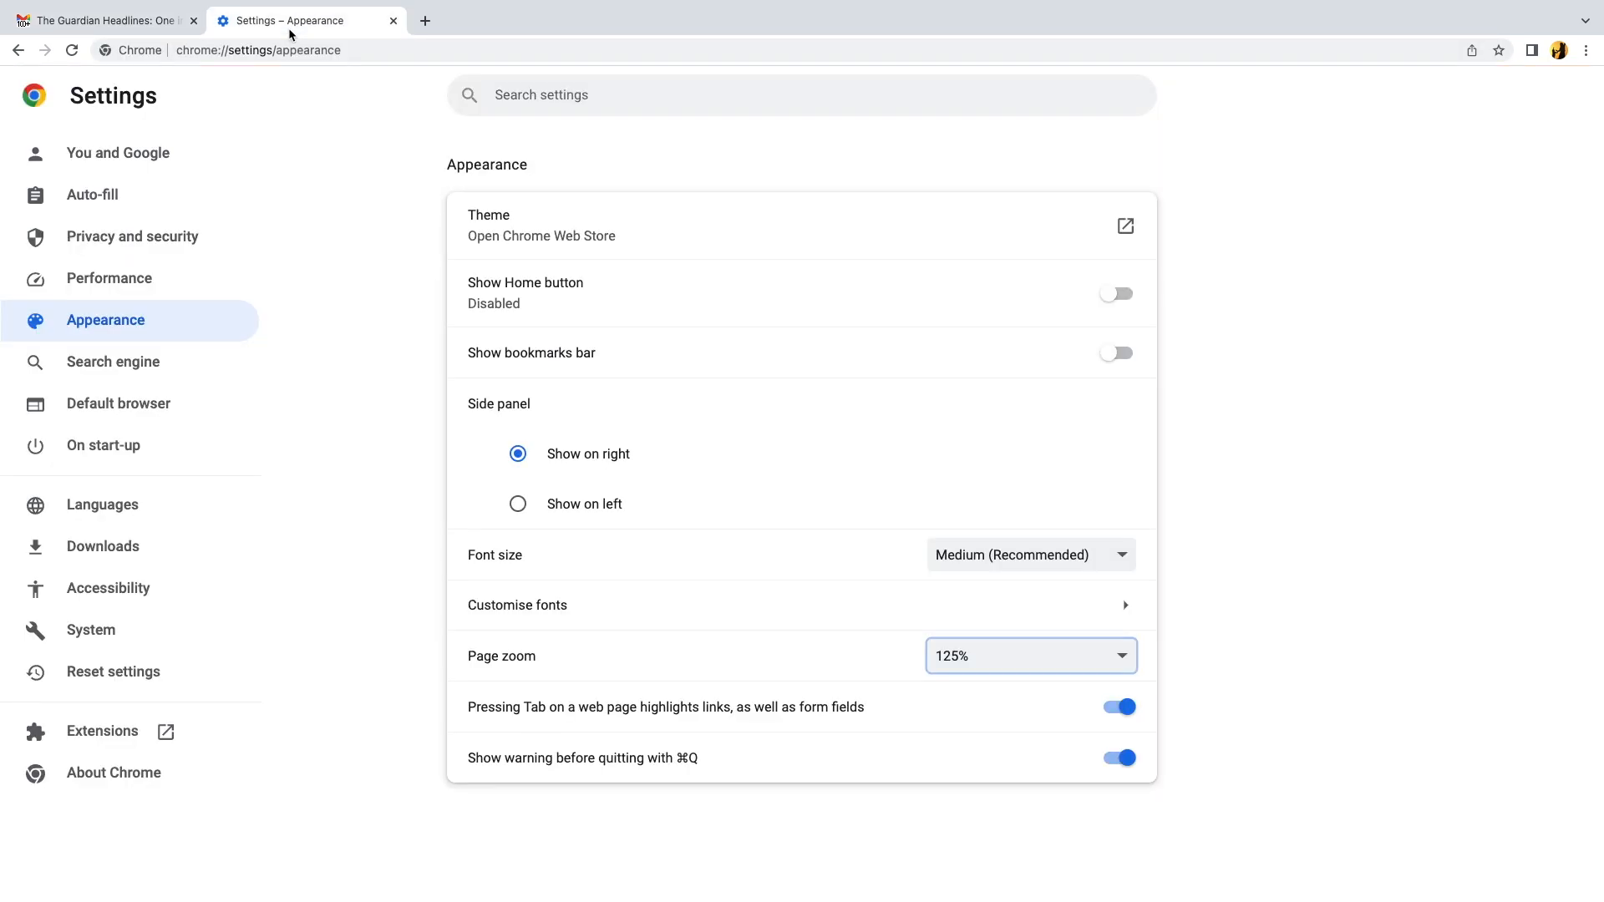
{"action": "mouse_move", "coordinate": [352, 311]}
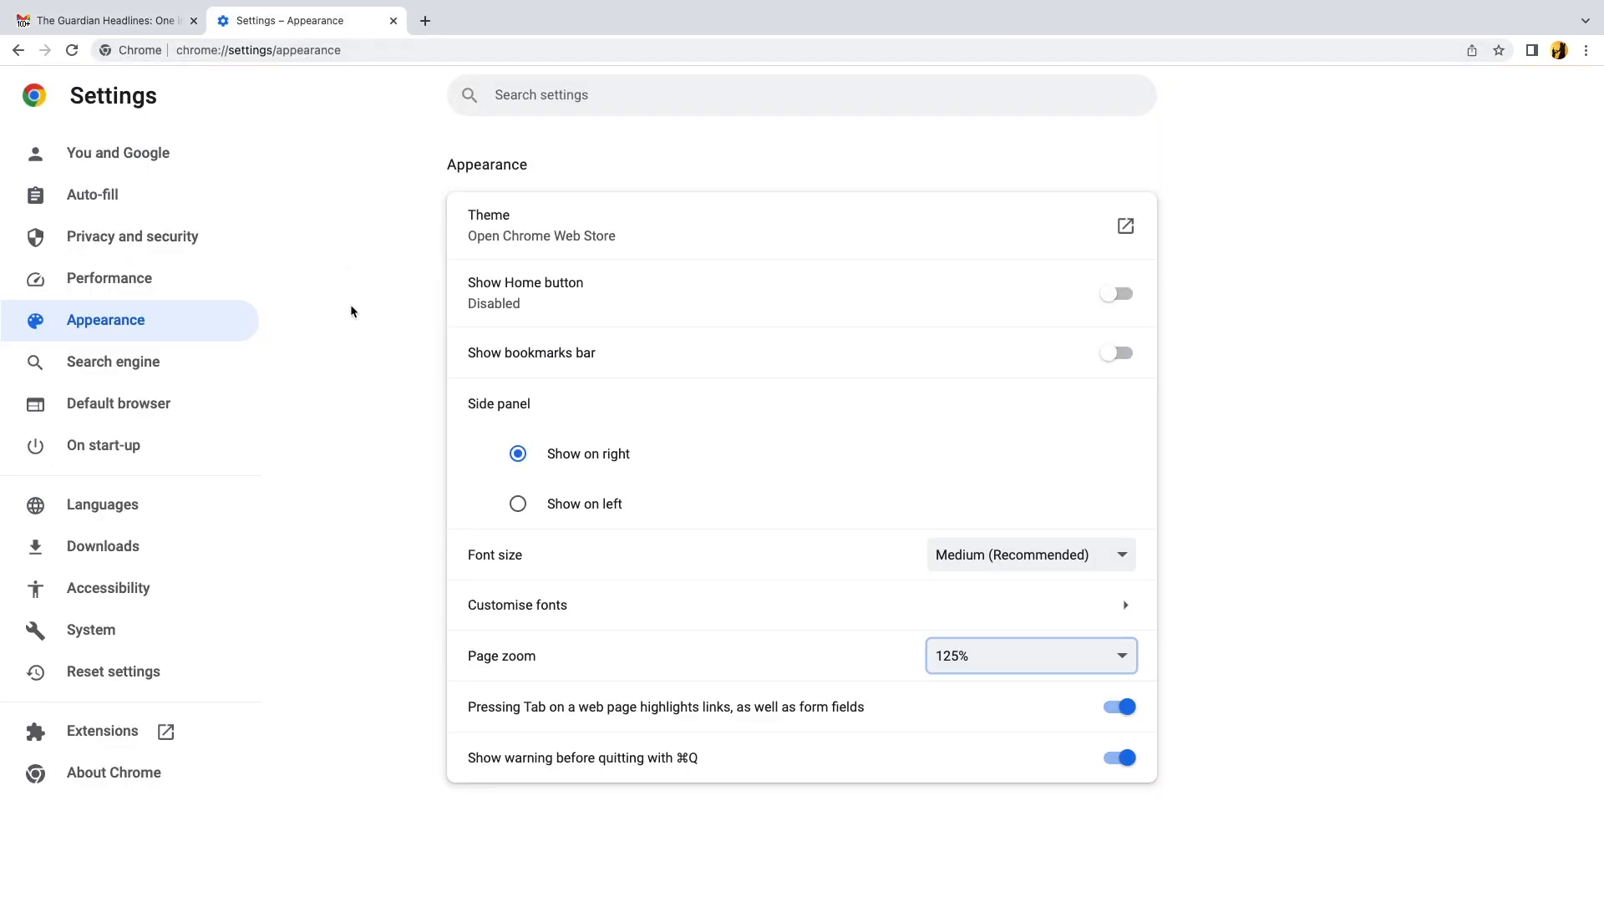
{"action": "mouse_move", "coordinate": [355, 334]}
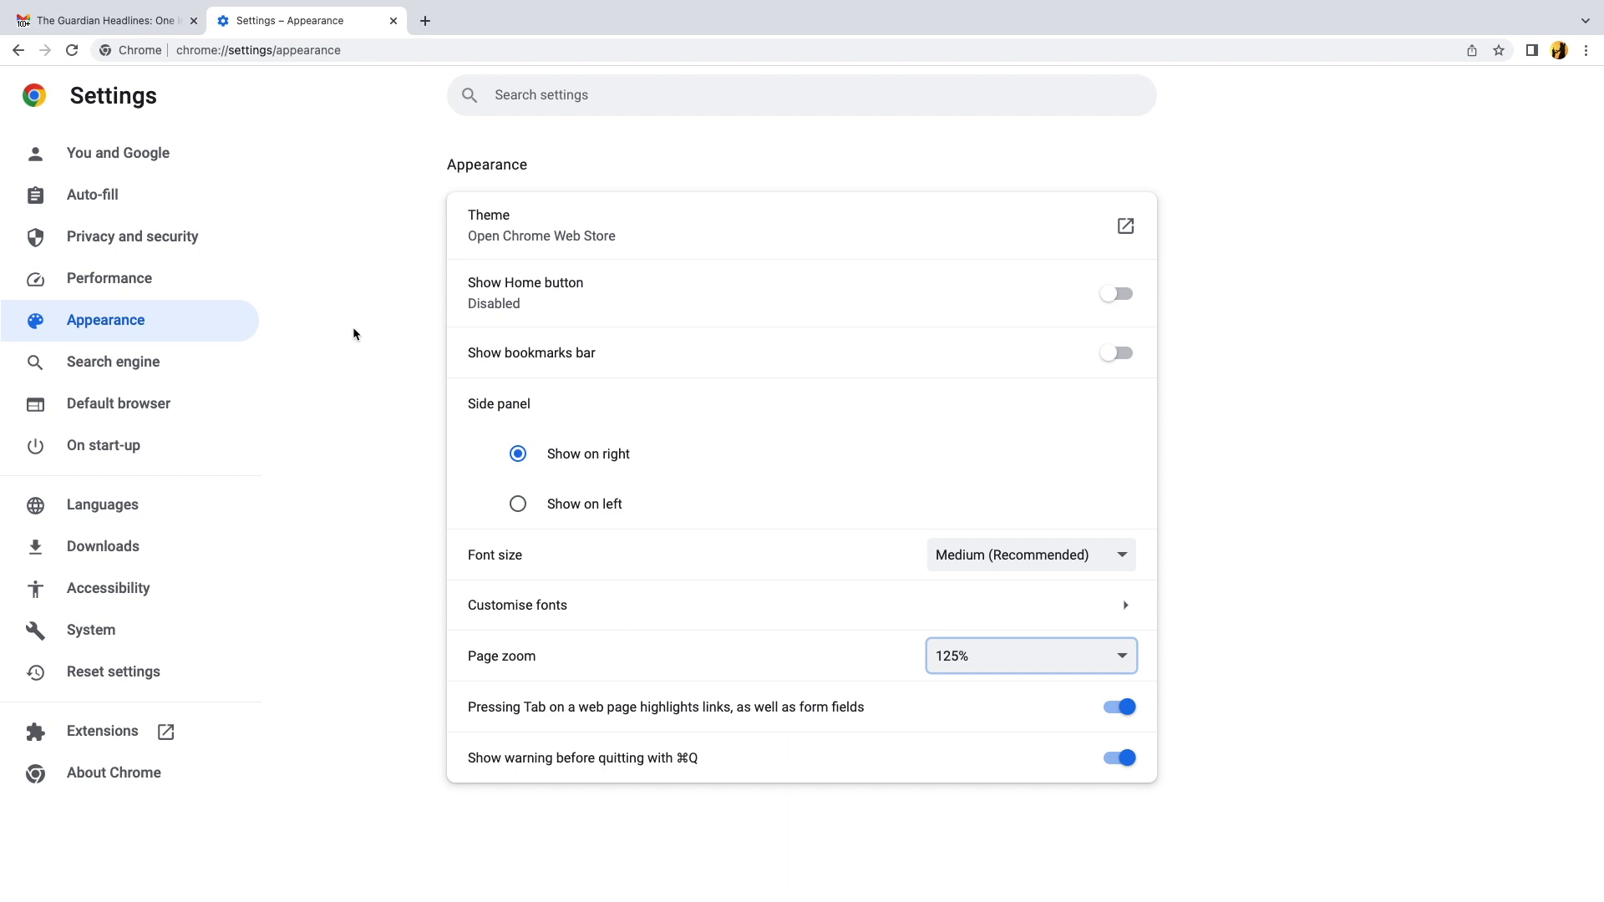
{"action": "mouse_move", "coordinate": [388, 49]}
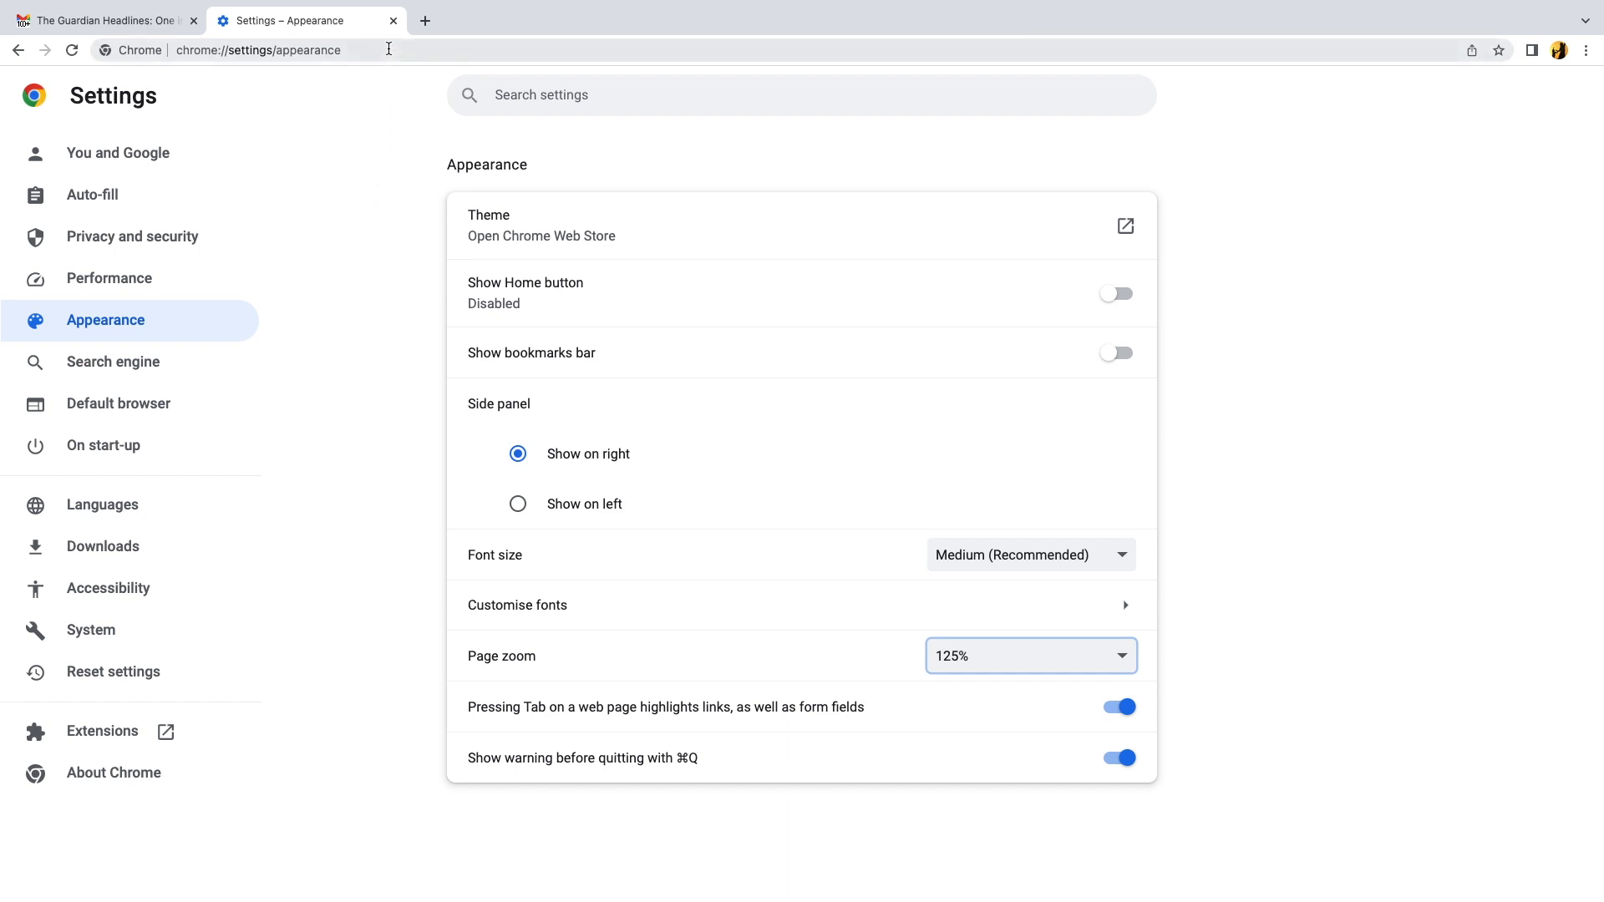
{"action": "mouse_move", "coordinate": [391, 21]}
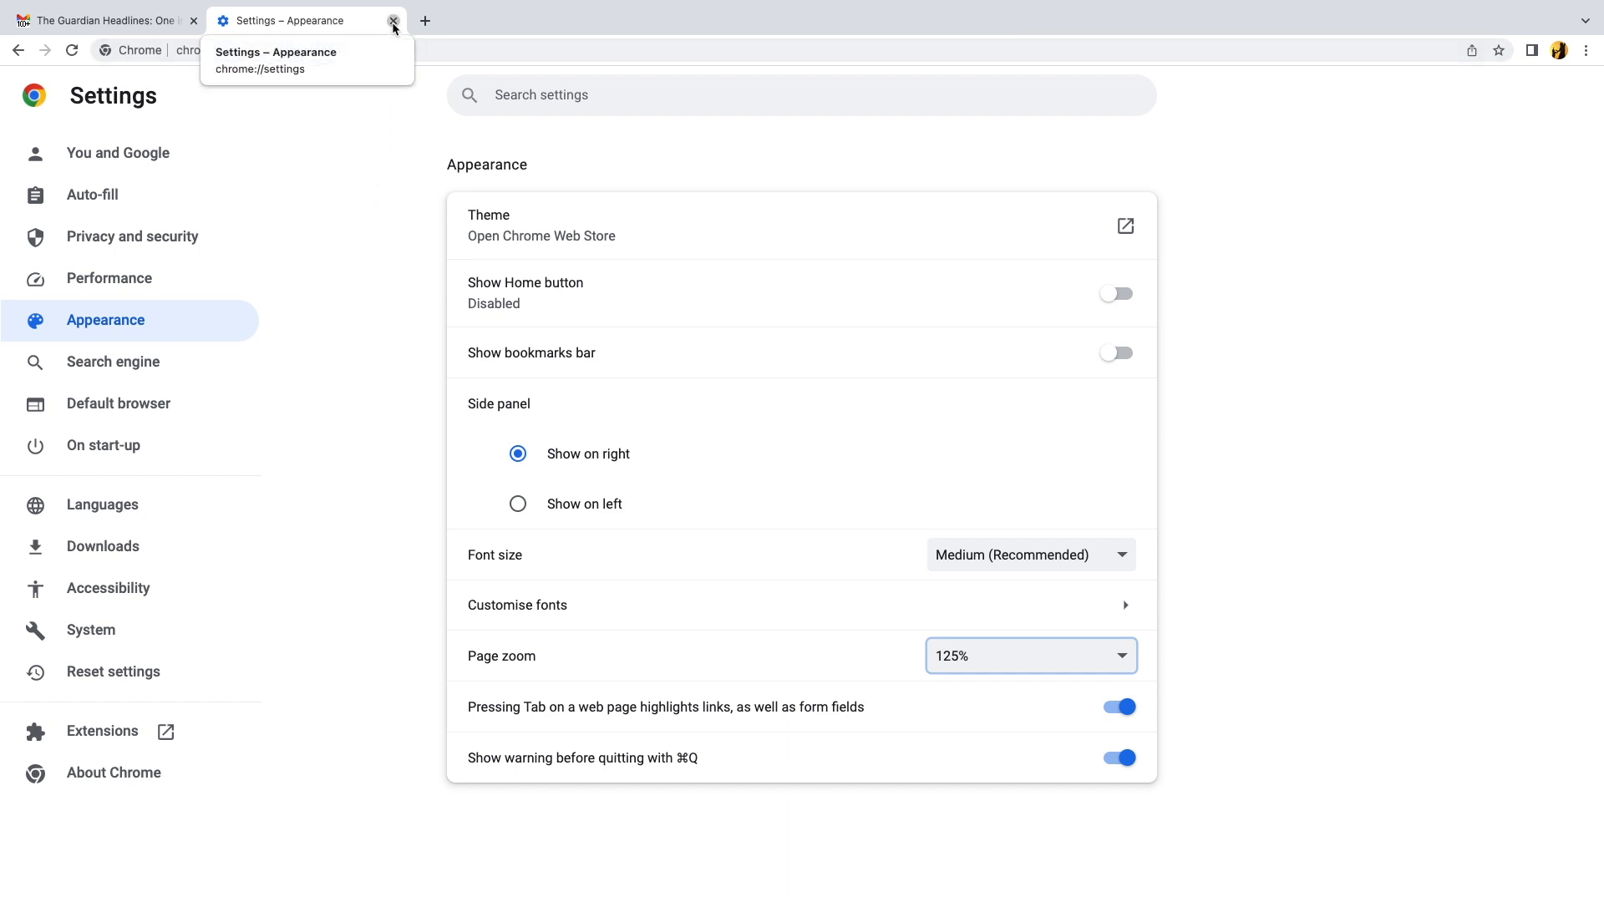
Close the Settings – Appearance tab, leaving only the Gmail email tab
{"action": "left_click", "coordinate": [393, 28]}
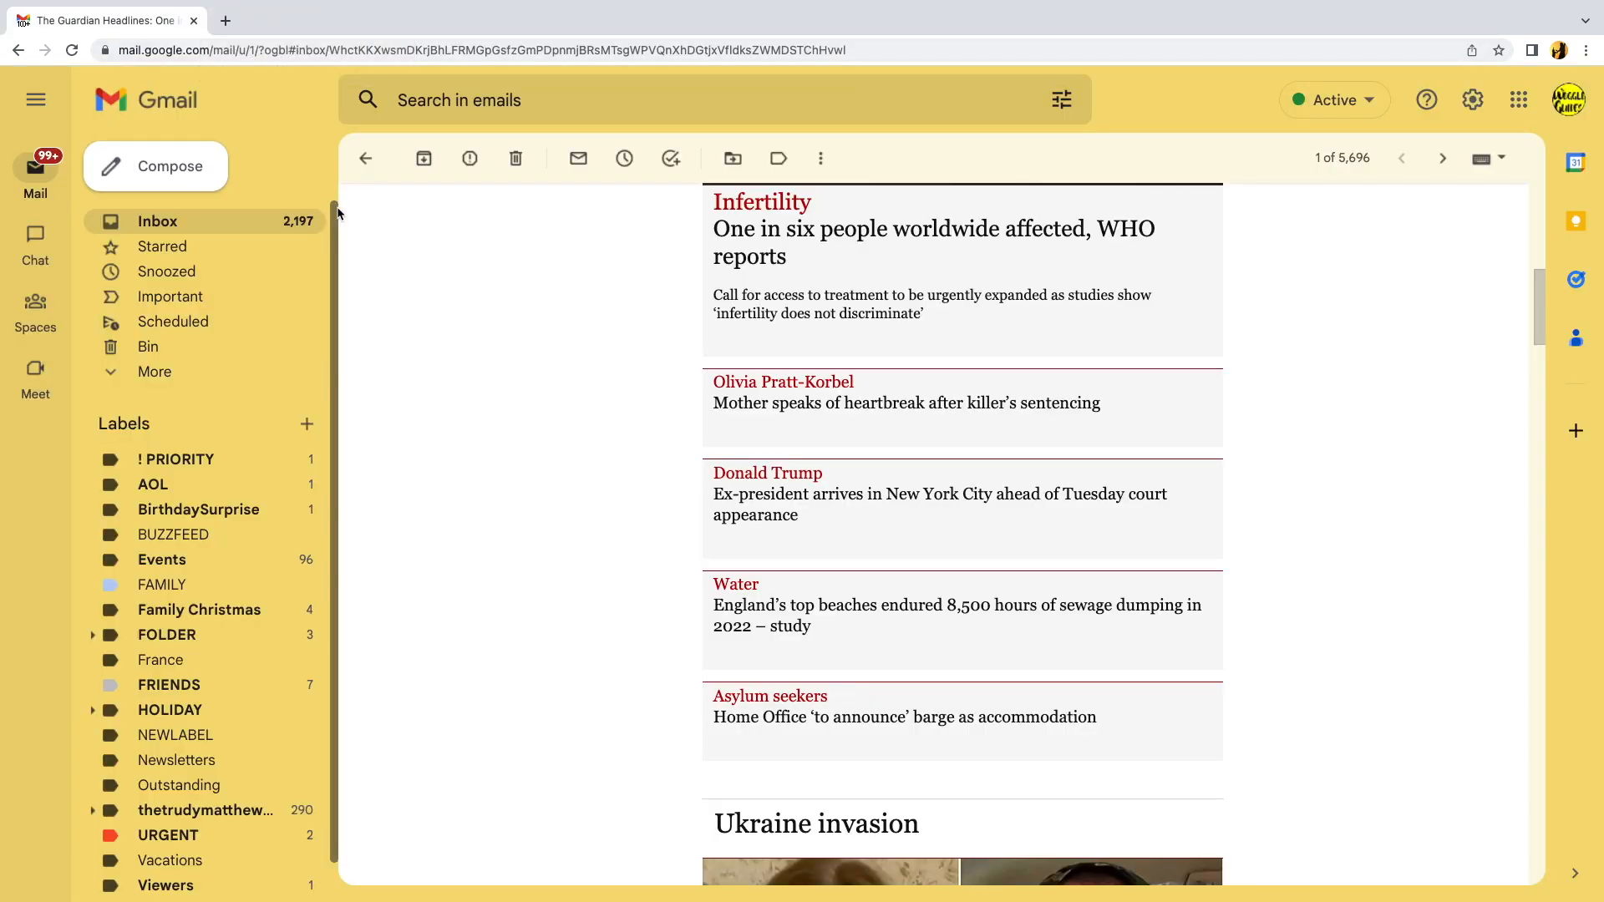
{"action": "mouse_move", "coordinate": [405, 262]}
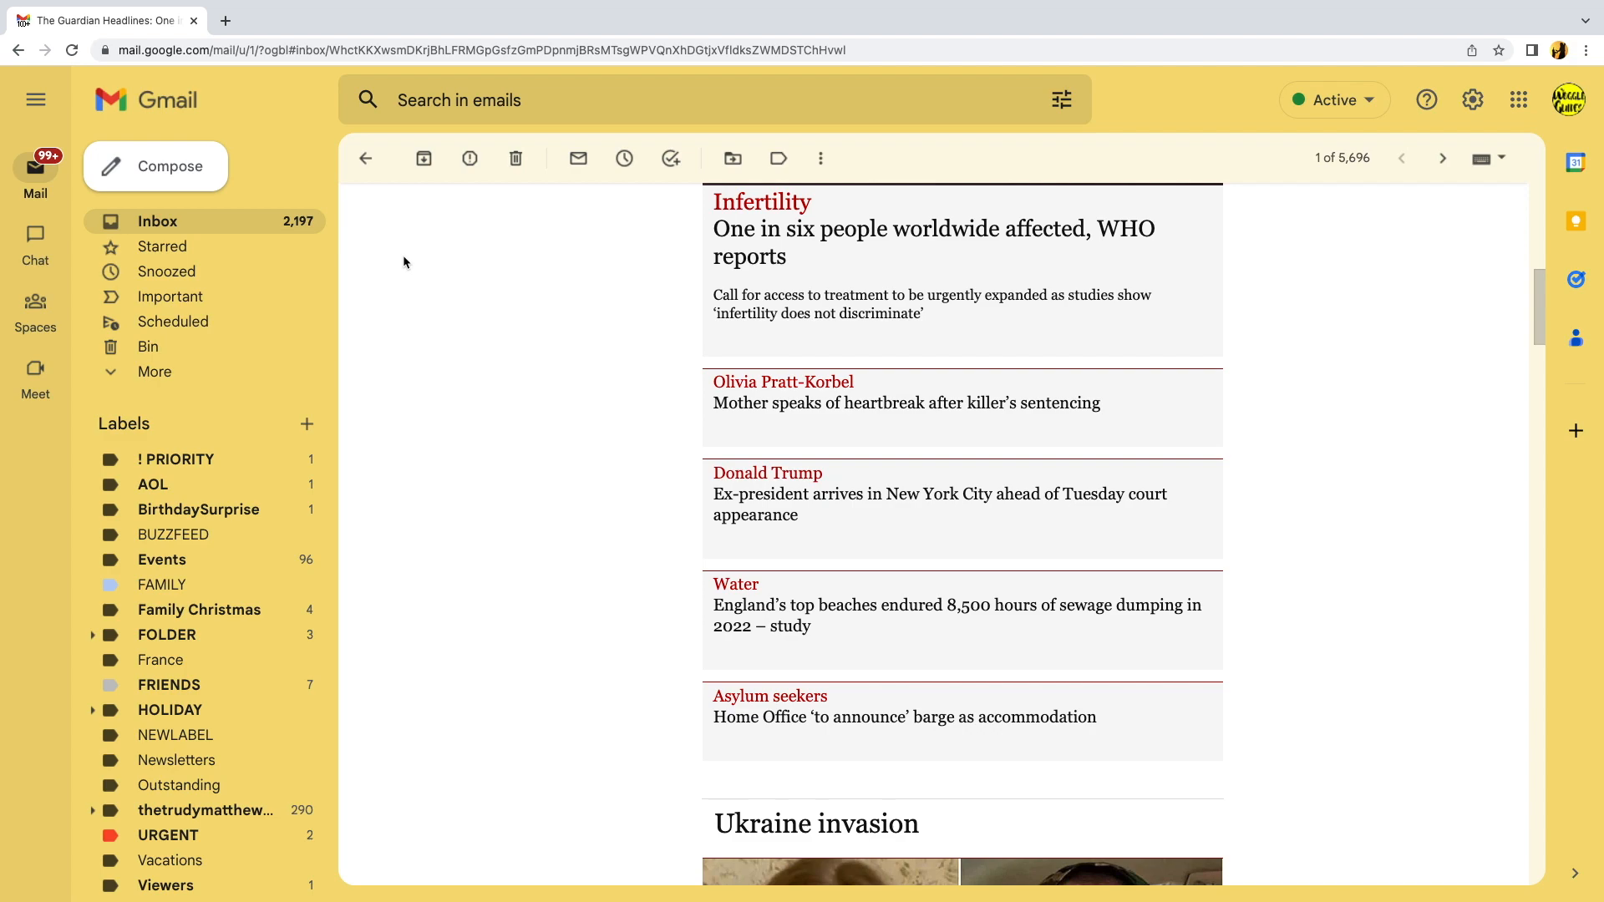